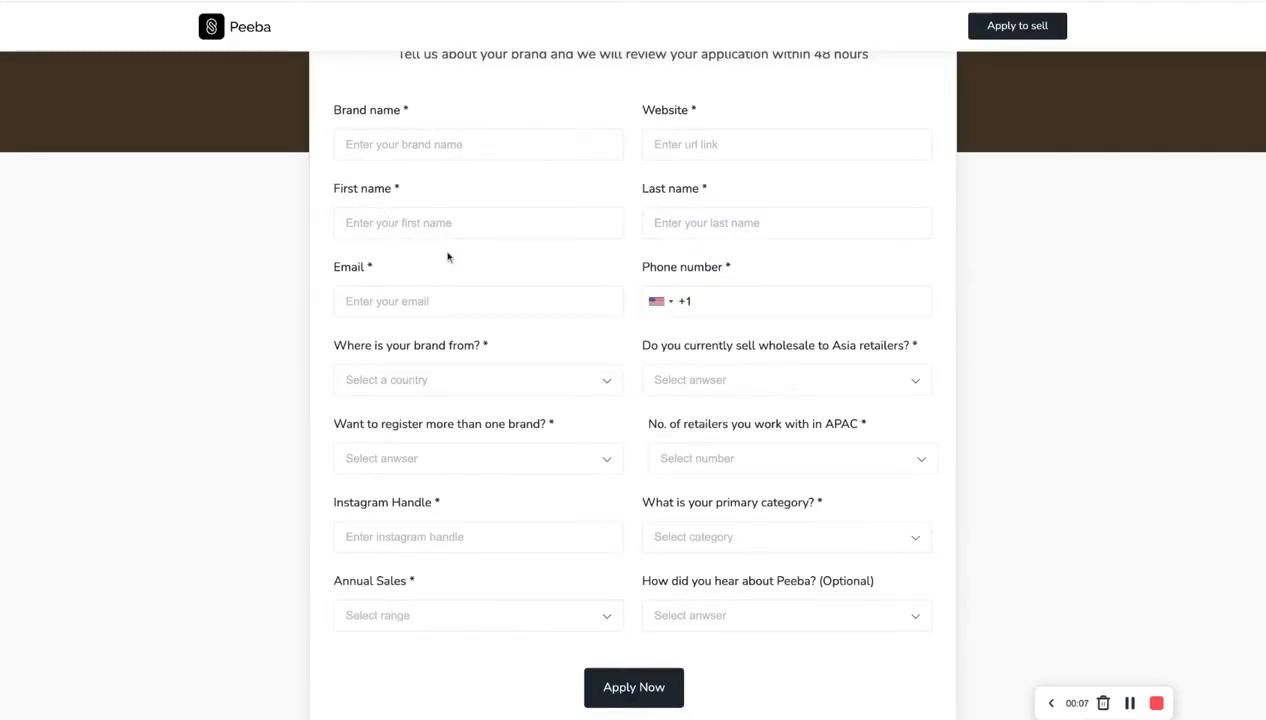
Step: Review the community guide's phone country-code choices before heading to the All Pages dashboard
click(664, 300)
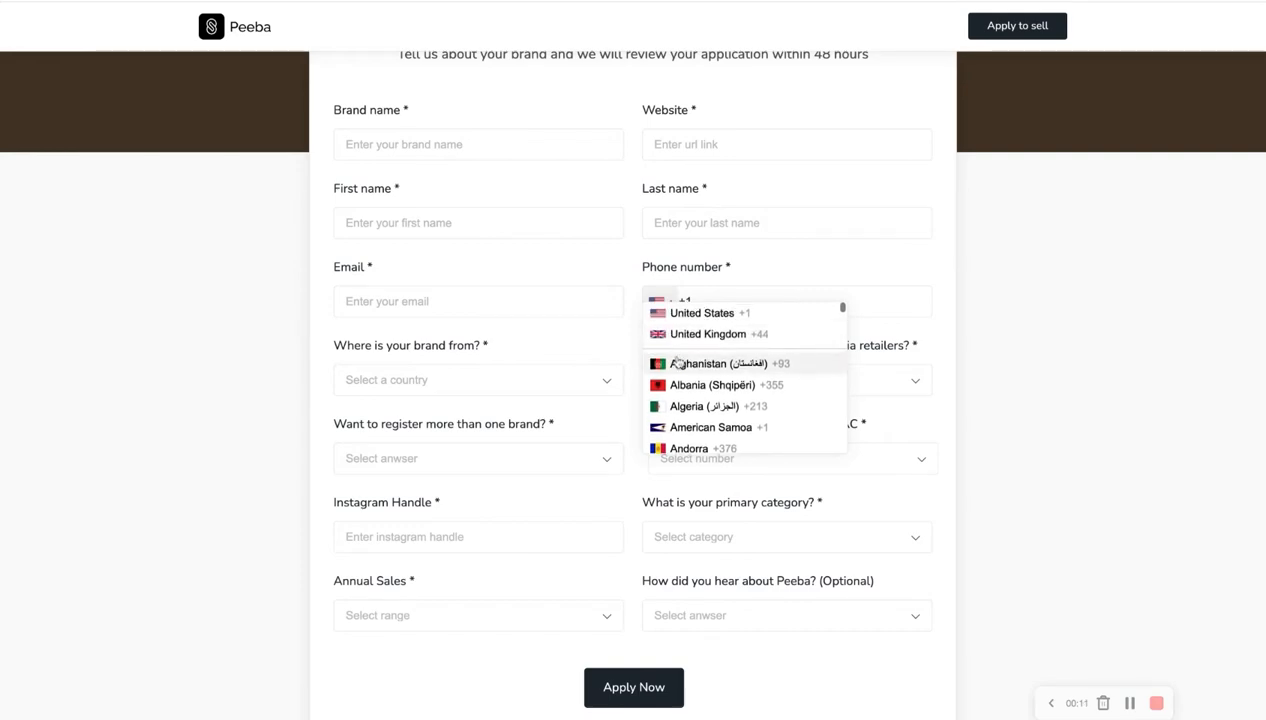
scroll(down, 3)
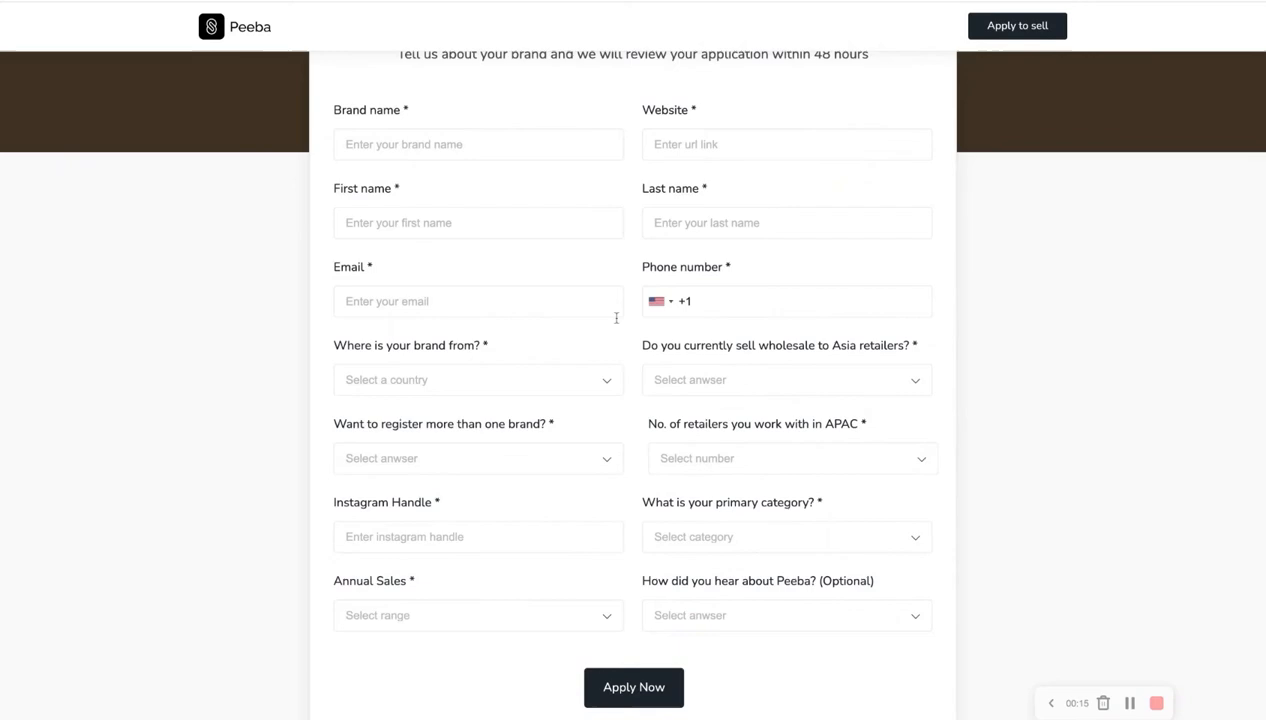
mouse_move(616, 318)
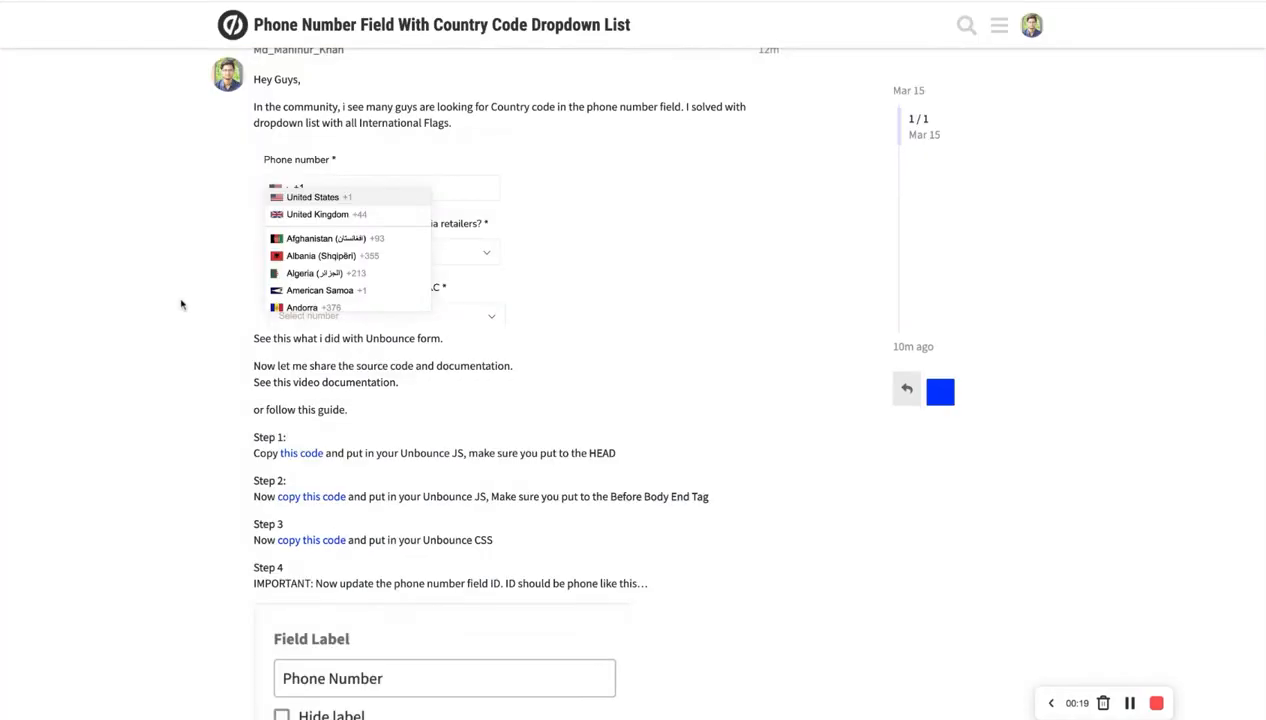
scroll(down, 3)
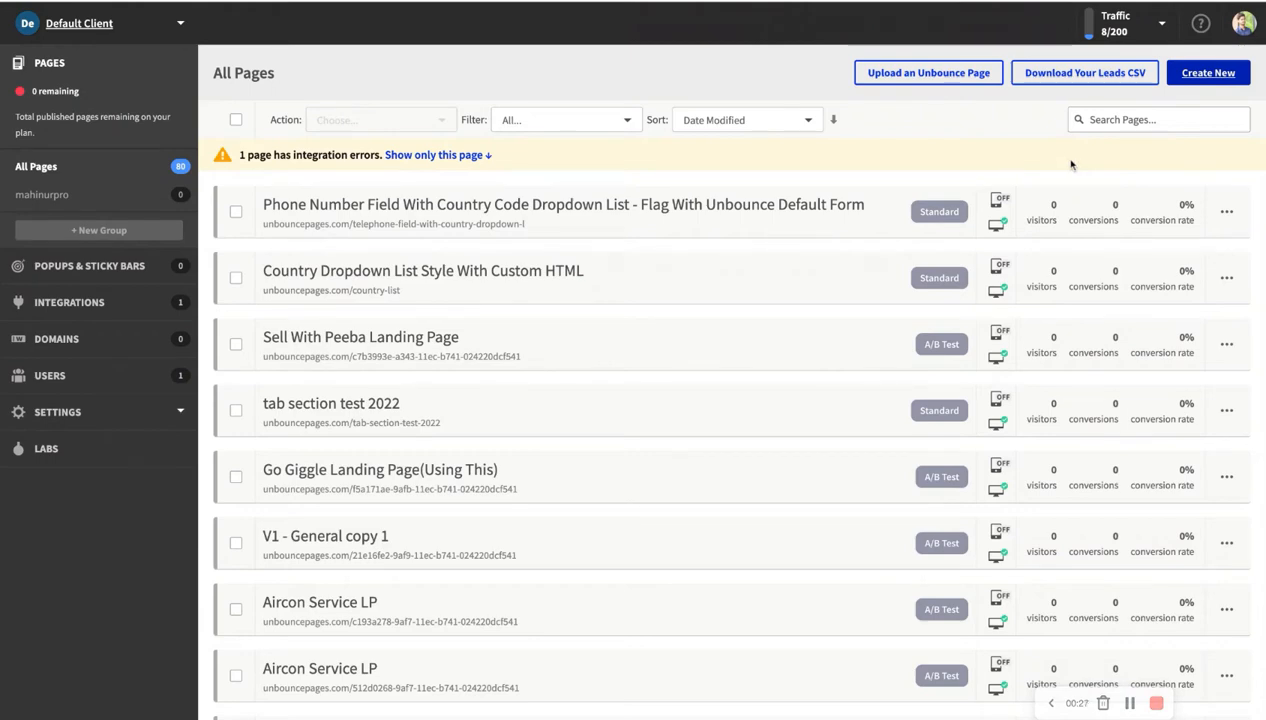
Step: Create a new landing page from the Blank Page template and start building it
click(1208, 72)
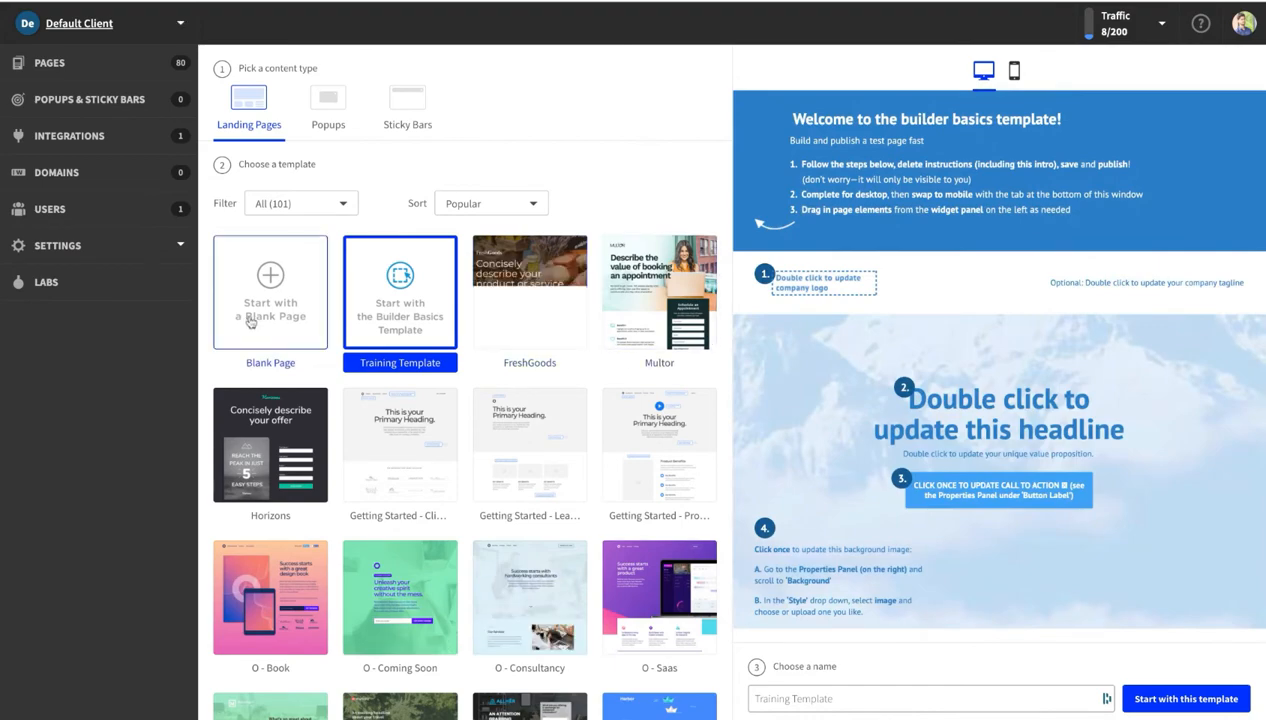
click(270, 292)
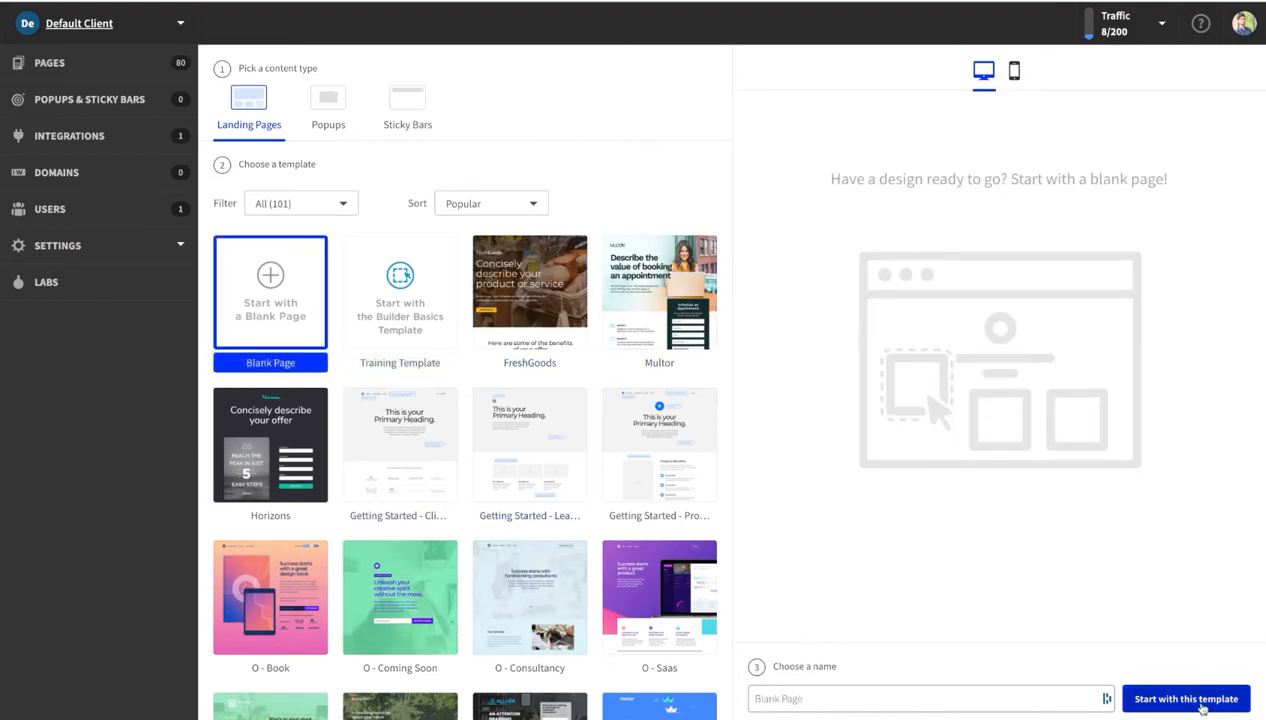
click(1184, 698)
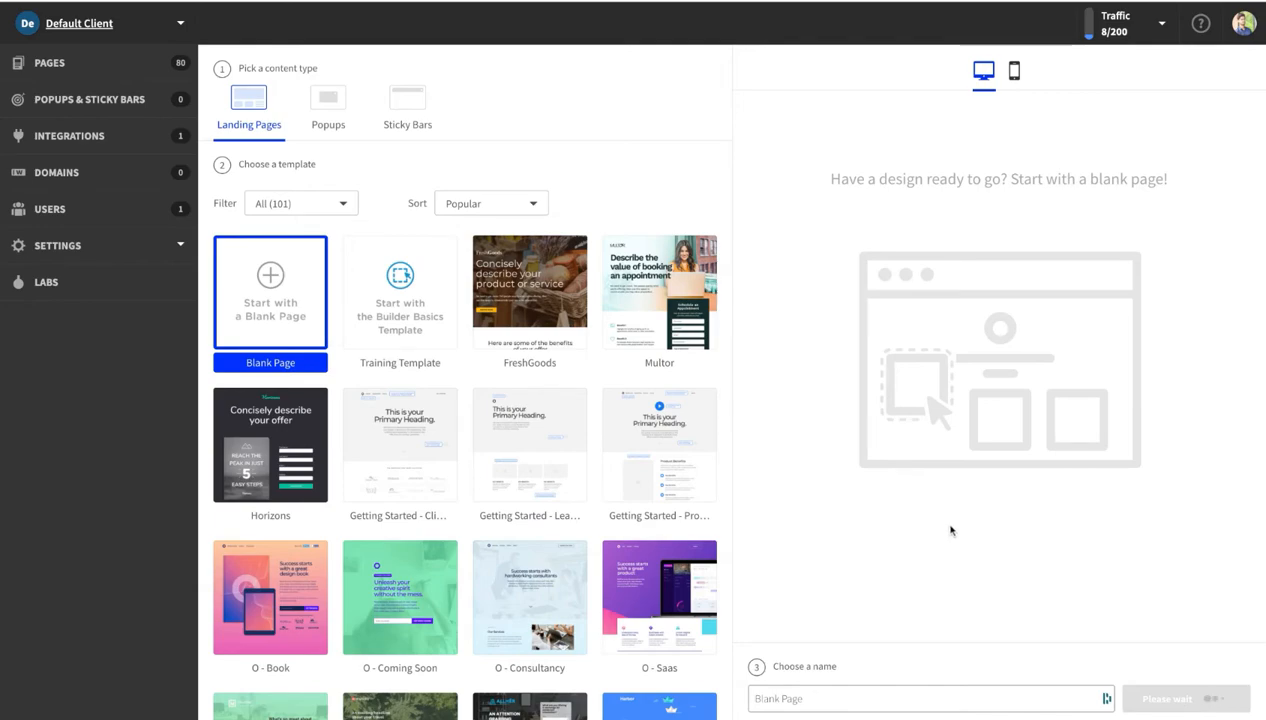
click(1184, 698)
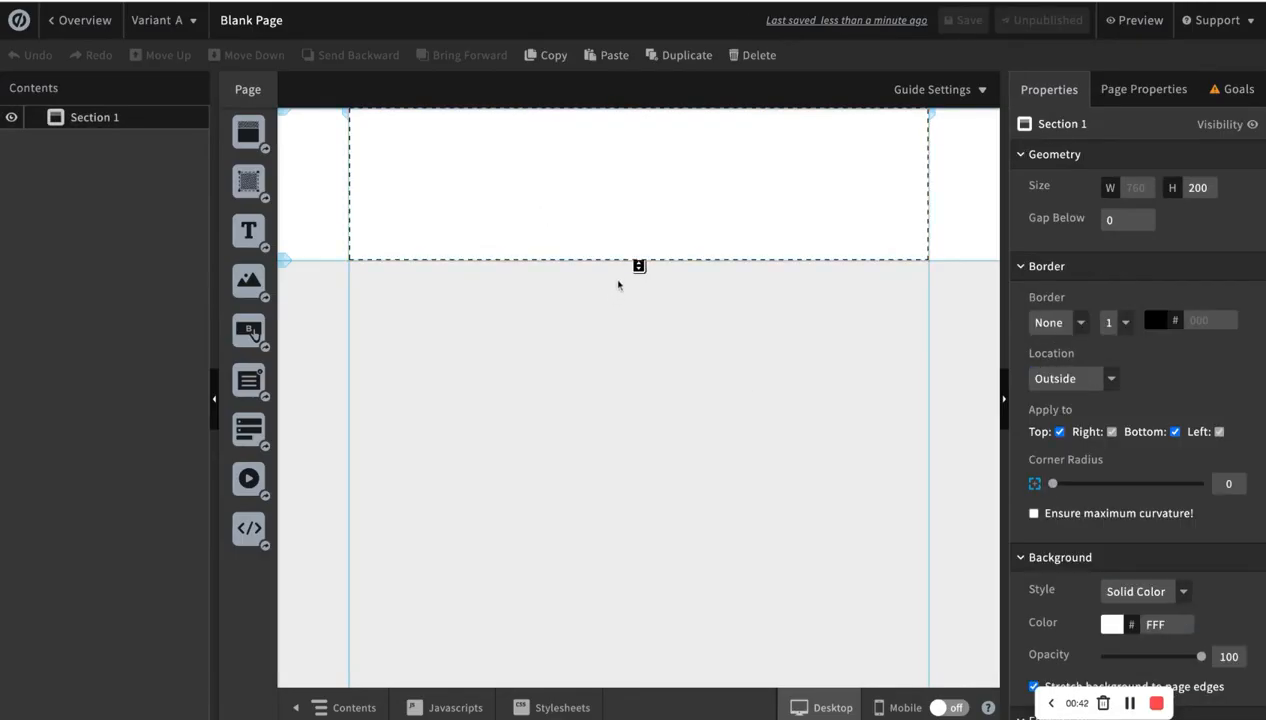
Step: Enlarge the section and place a form with First Name, Last Name, Email and Phone Number fields
drag(638, 264, 638, 528)
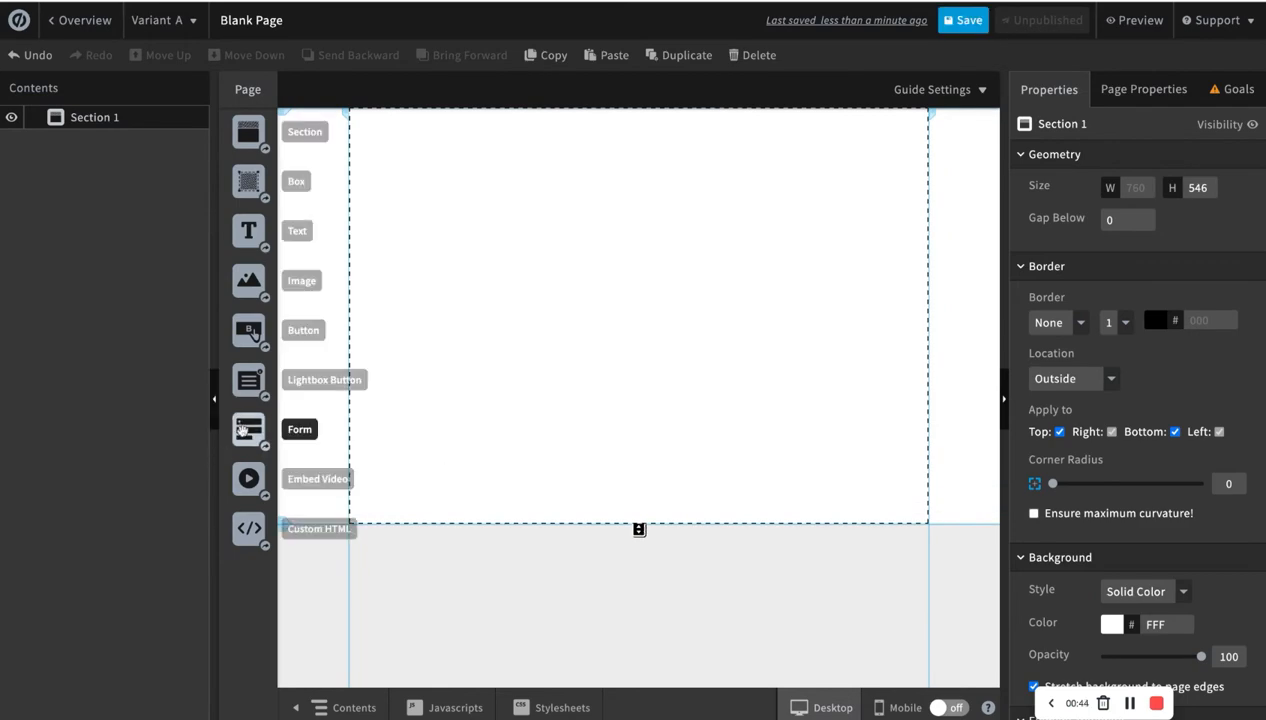
click(300, 428)
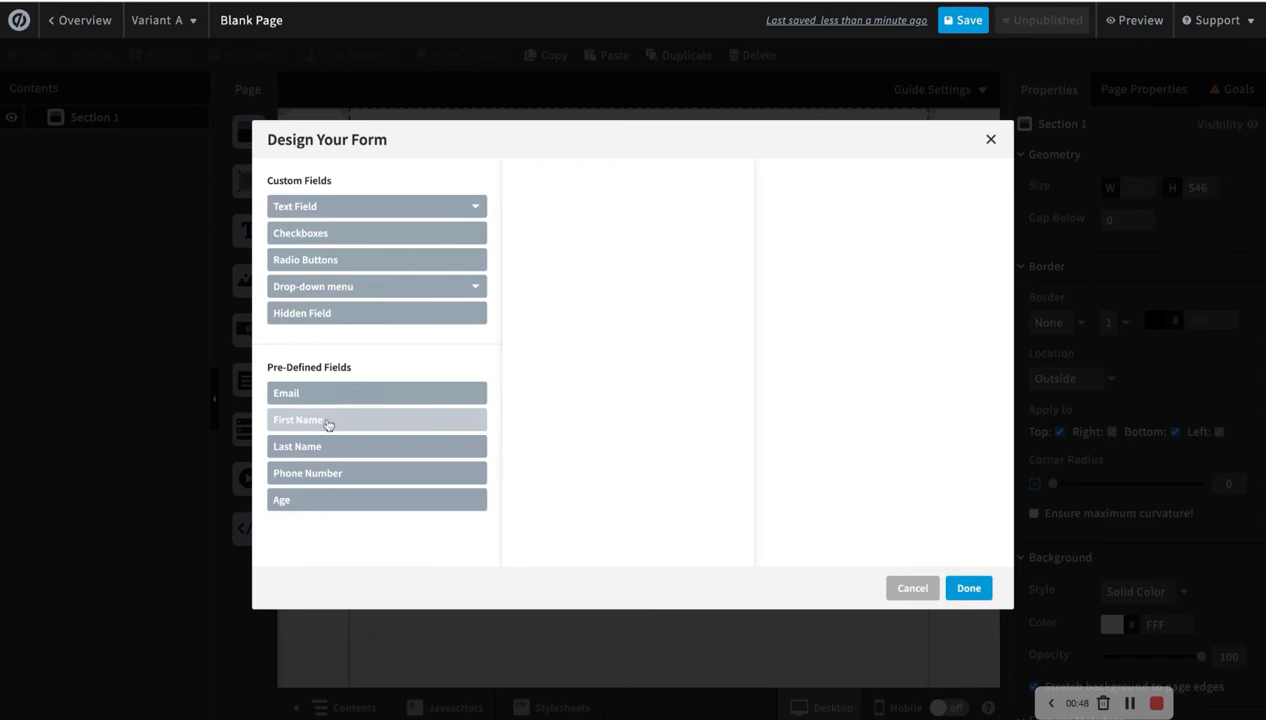
click(308, 472)
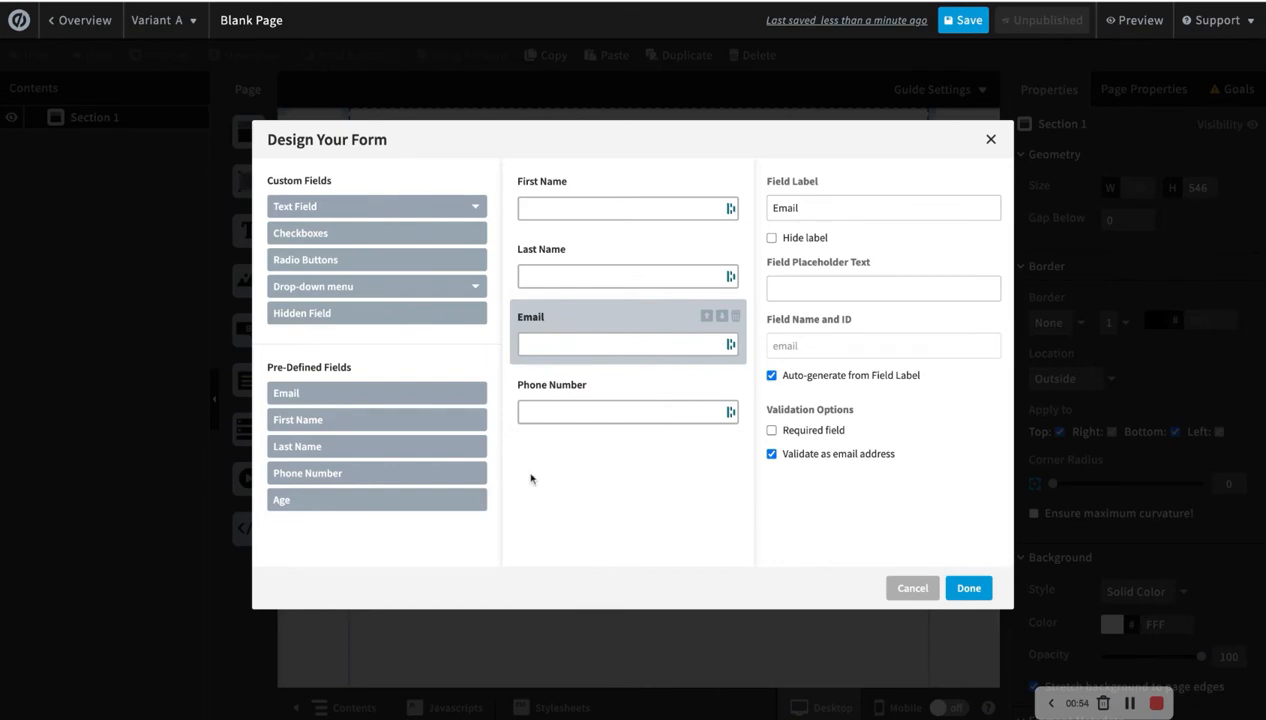
click(968, 588)
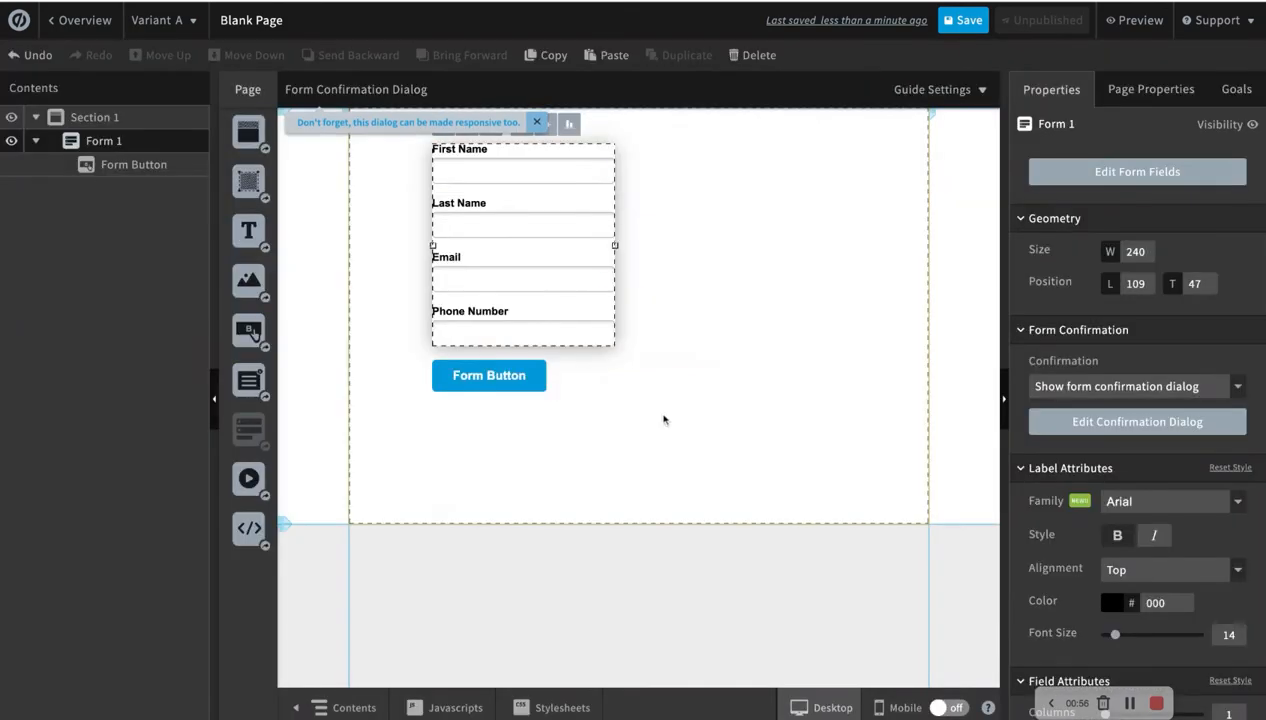
drag(616, 244, 786, 244)
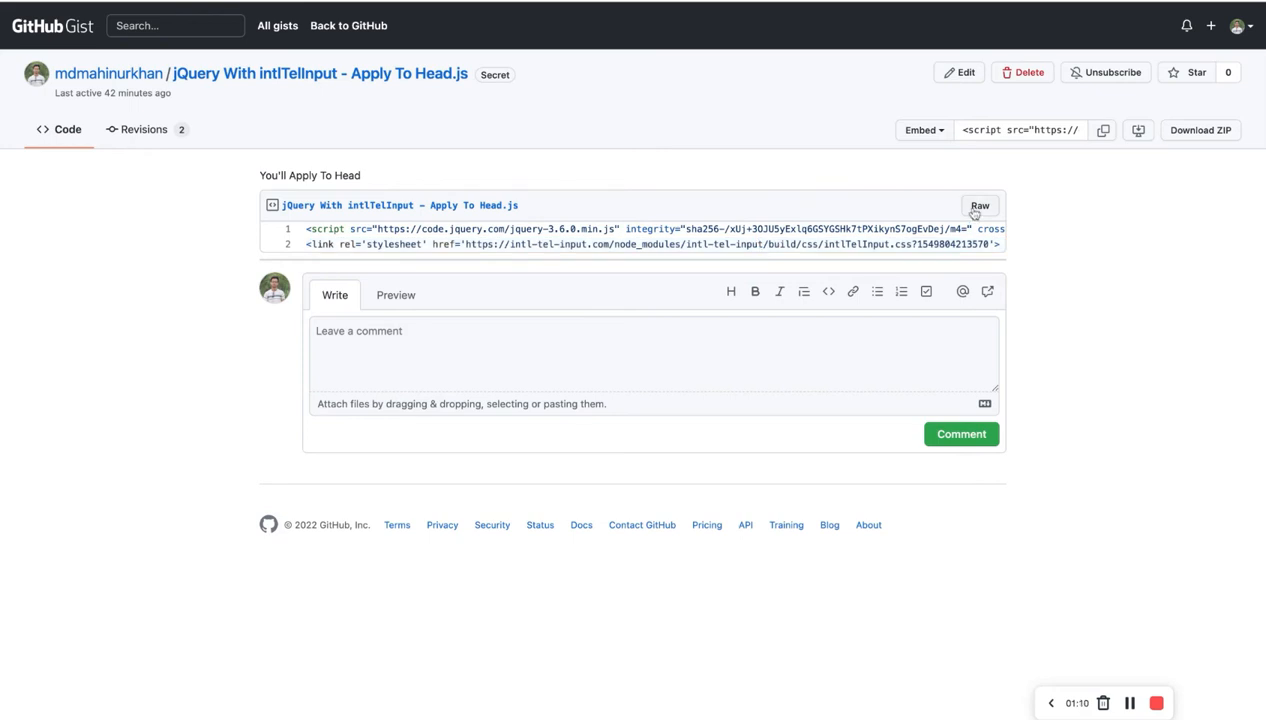
Step: View the Gist's jQuery and intlTelInput head snippet as raw code for copying
click(980, 204)
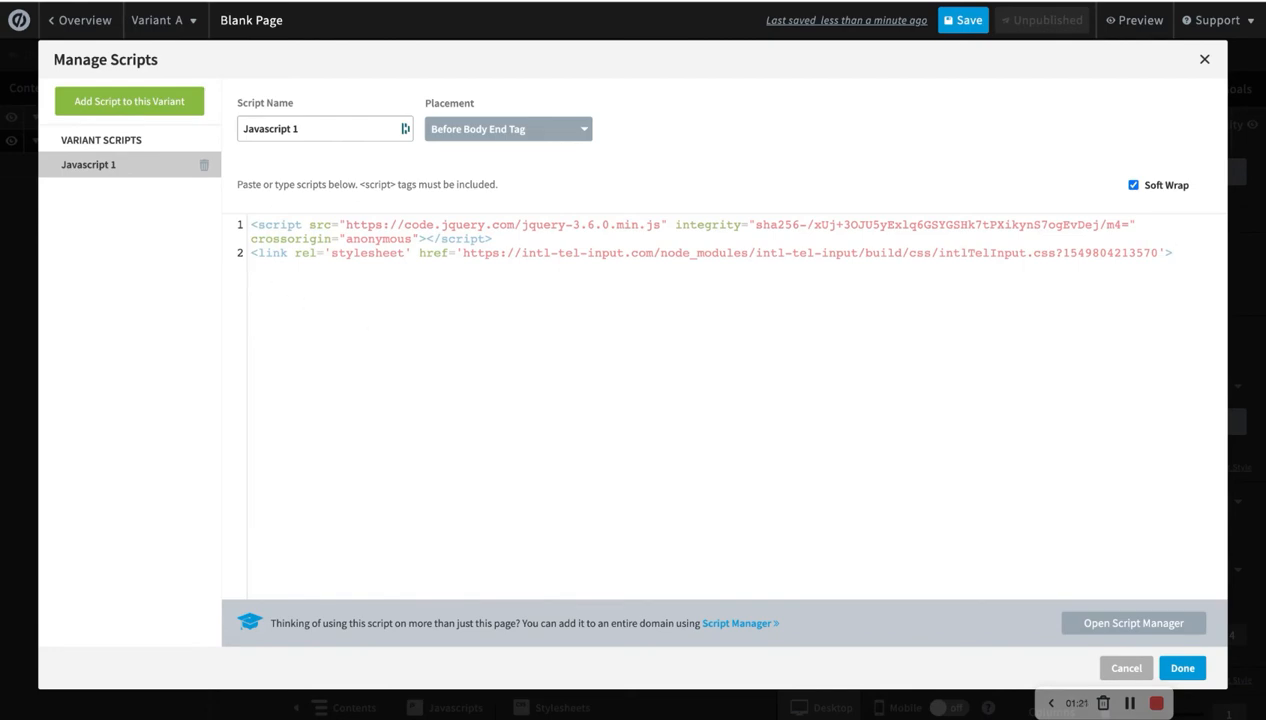
Step: Finish adding the head code as the first page script in Manage Scripts
click(1182, 668)
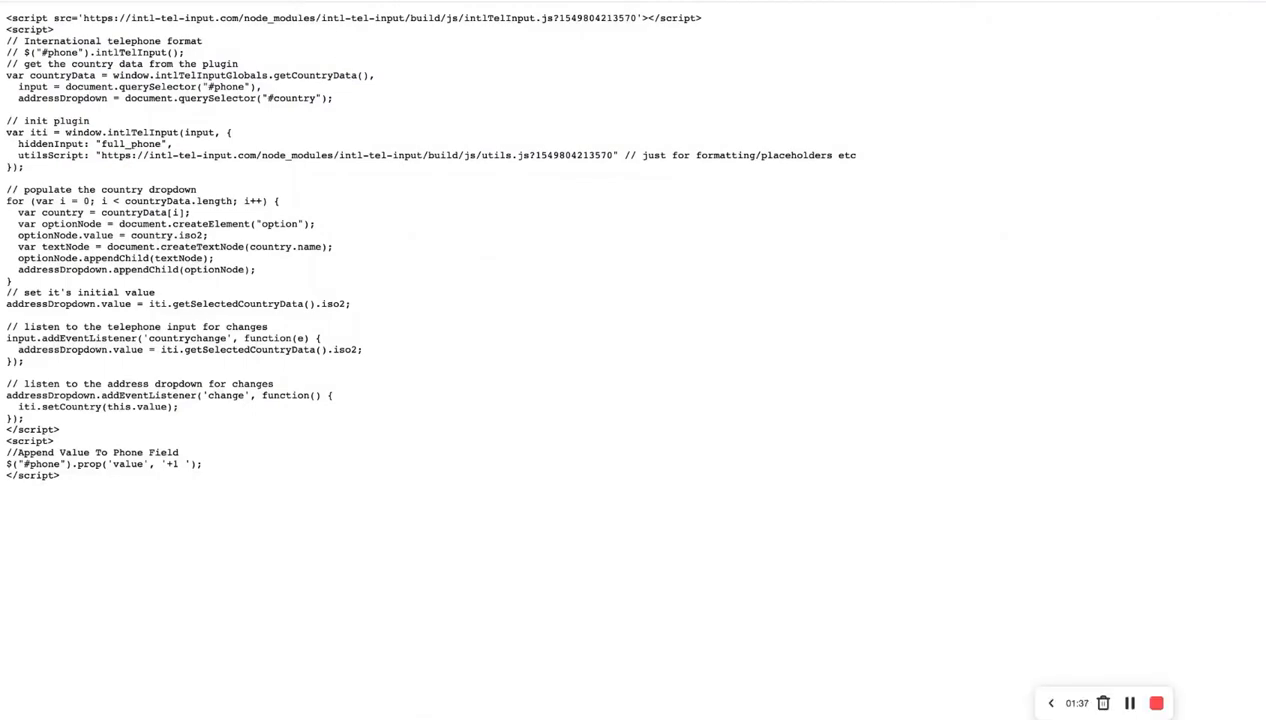
Step: Select and copy the whole raw intlTelInput country-dropdown sync script
key(ctrl+a)
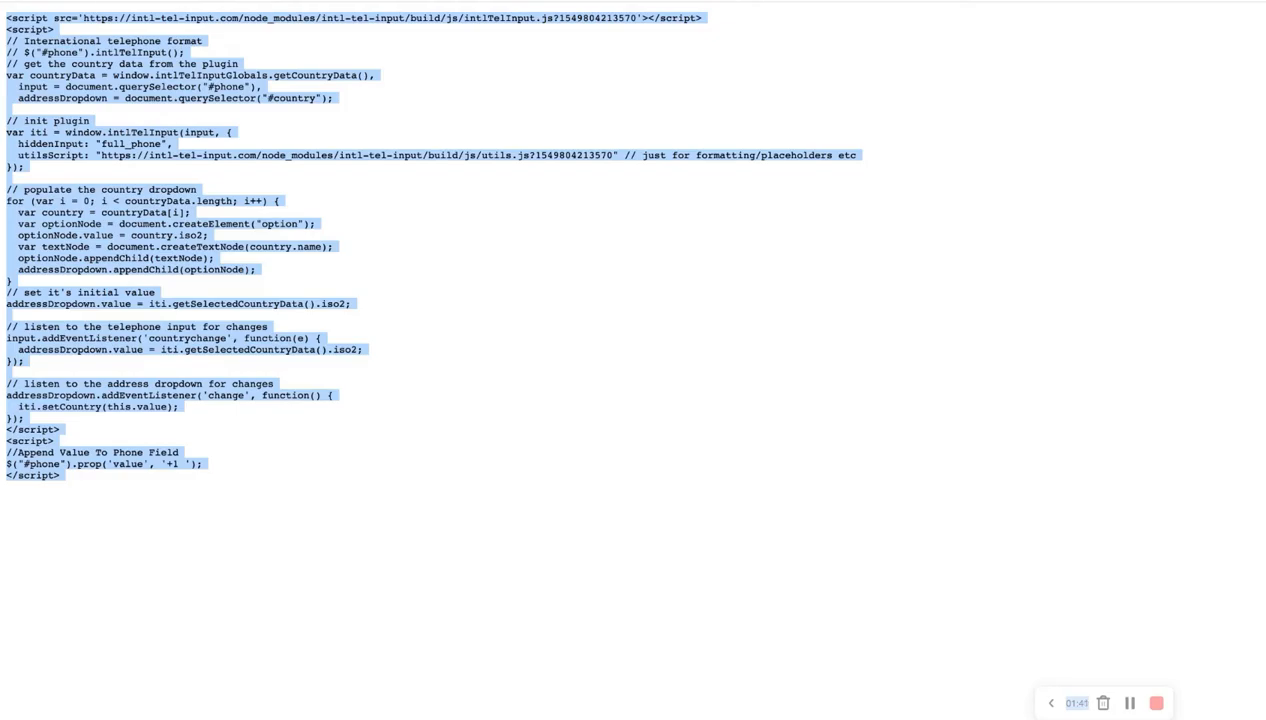
click(128, 100)
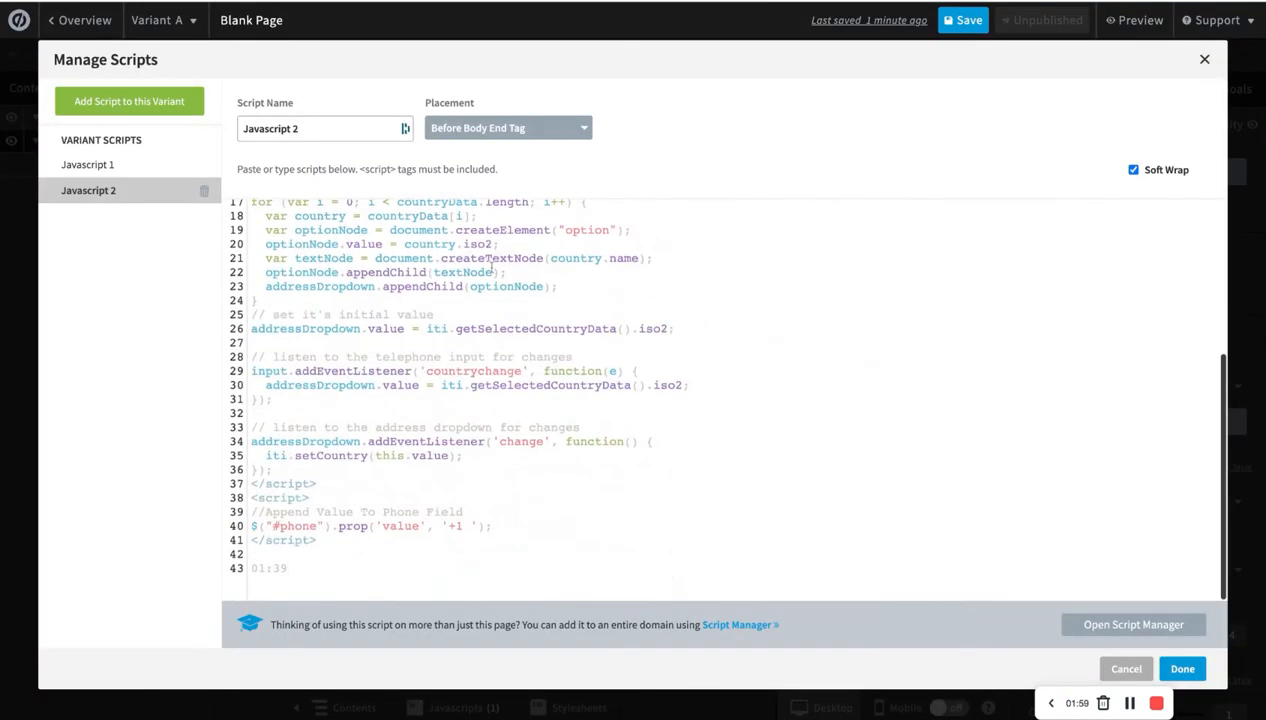
mouse_move(488, 160)
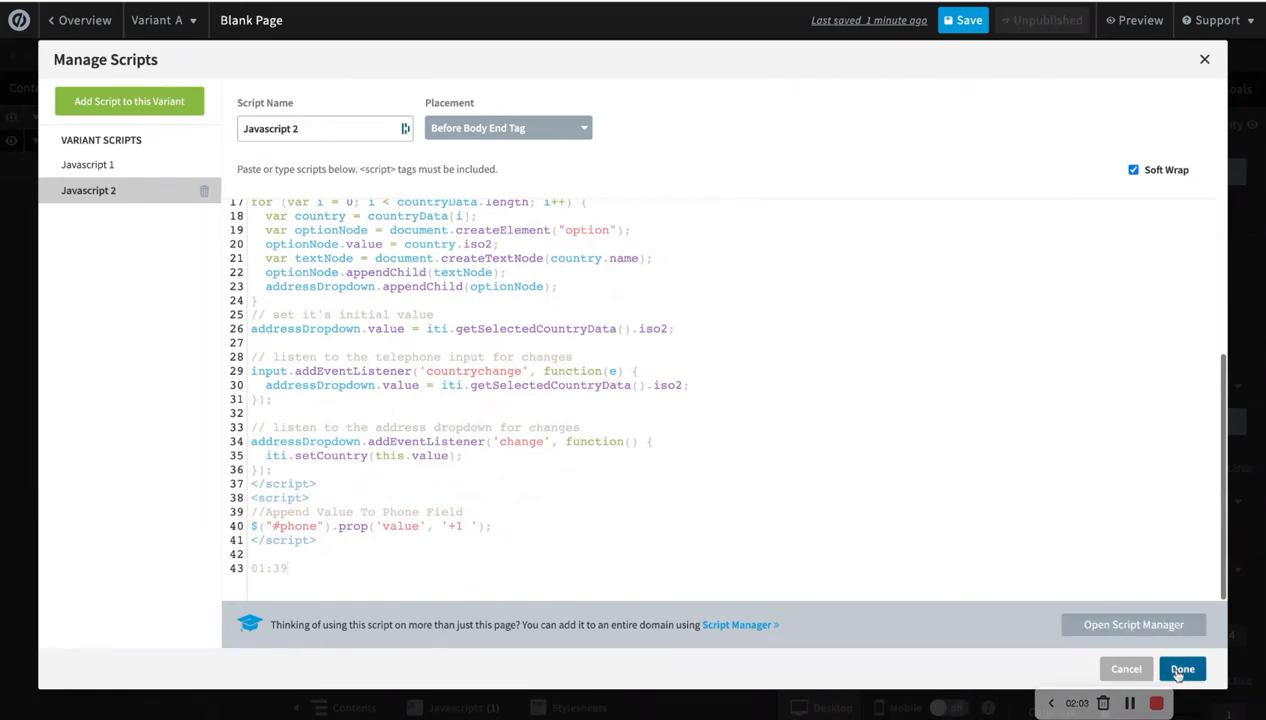
Step: Save the country-dropdown code as Javascript 2, placed before the body end tag
click(1182, 668)
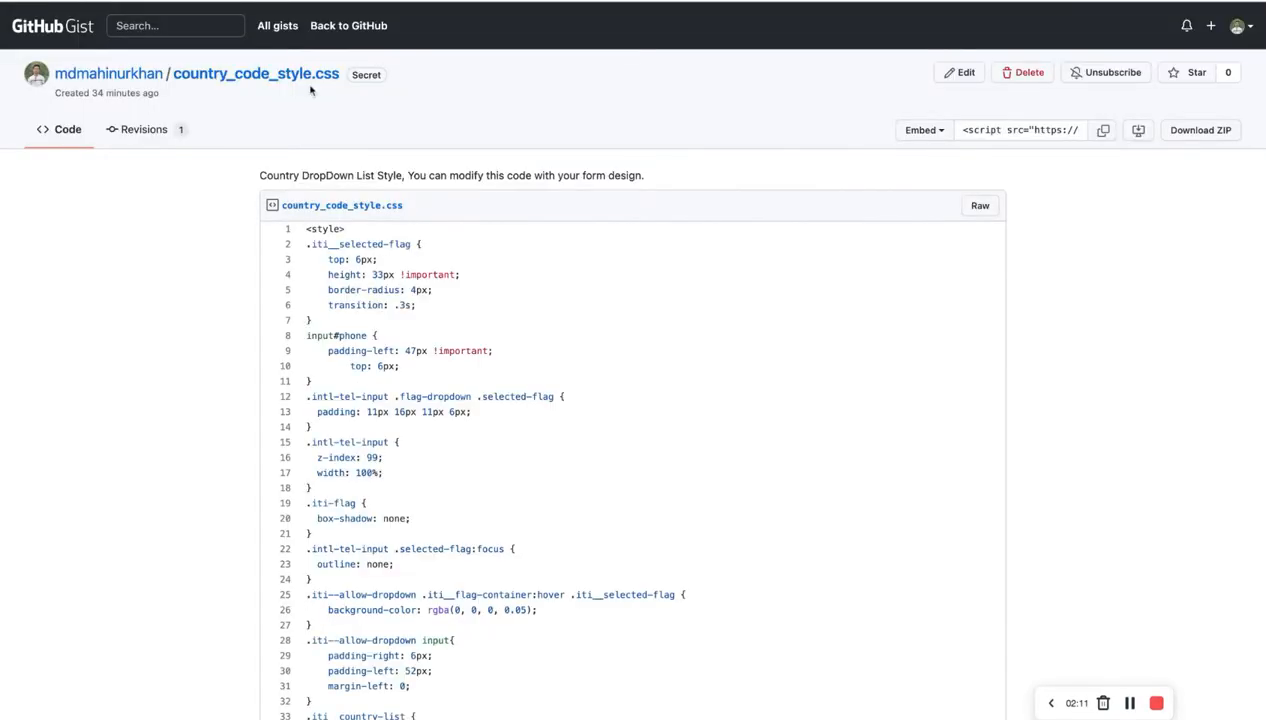
Step: Scroll through the country_code_style.css flag and dropdown styles in the Gist
scroll(down, 3)
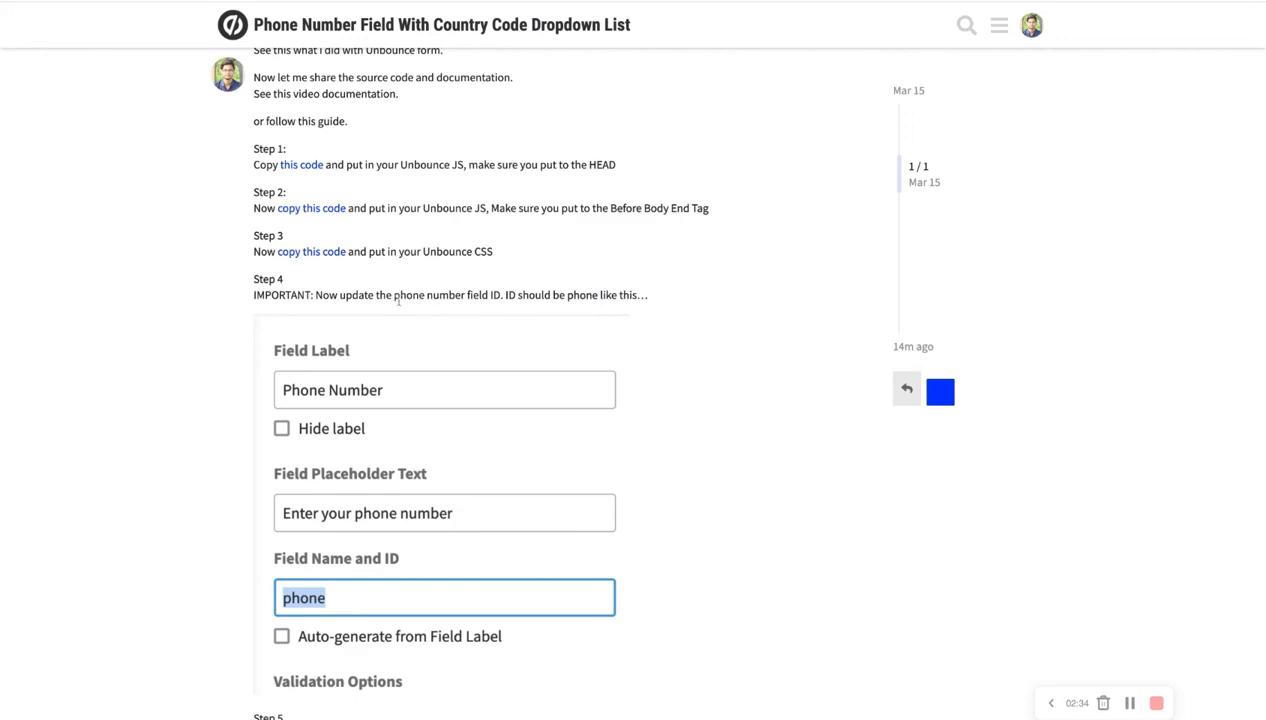
mouse_move(616, 308)
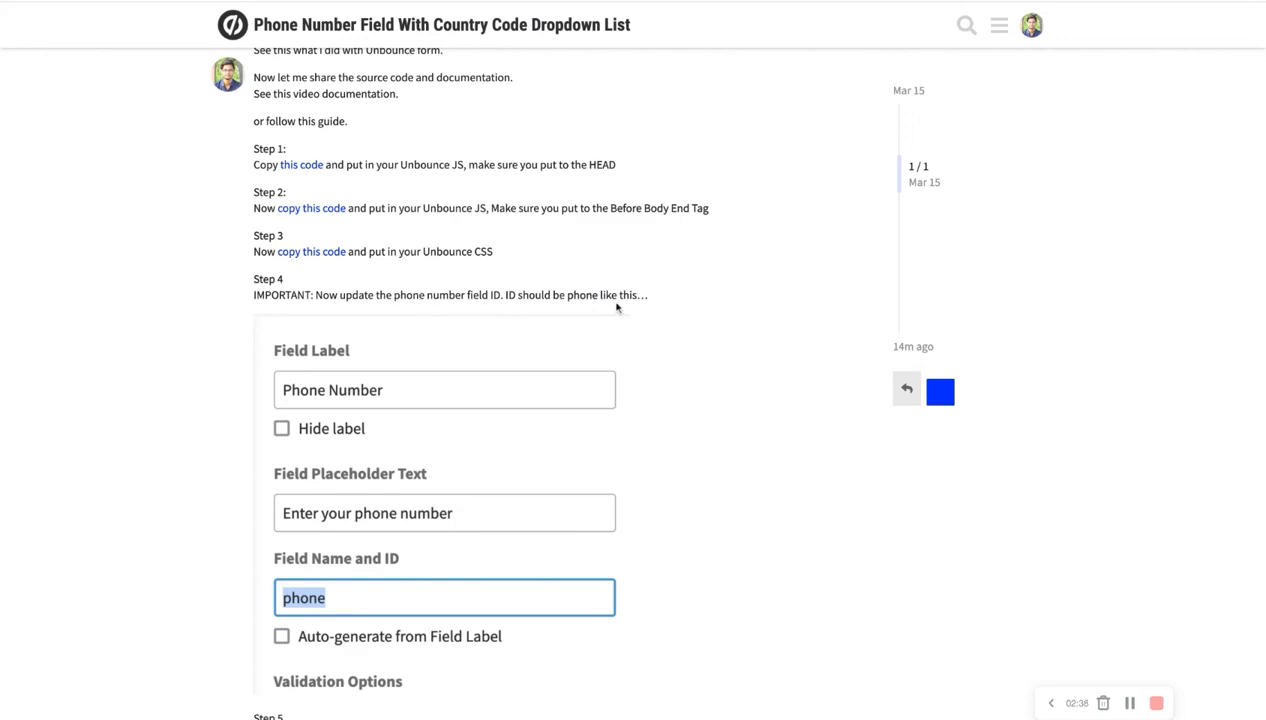
Step: Select the word 'phone' in the guide's Step 4 as the required field ID
scroll(down, 3)
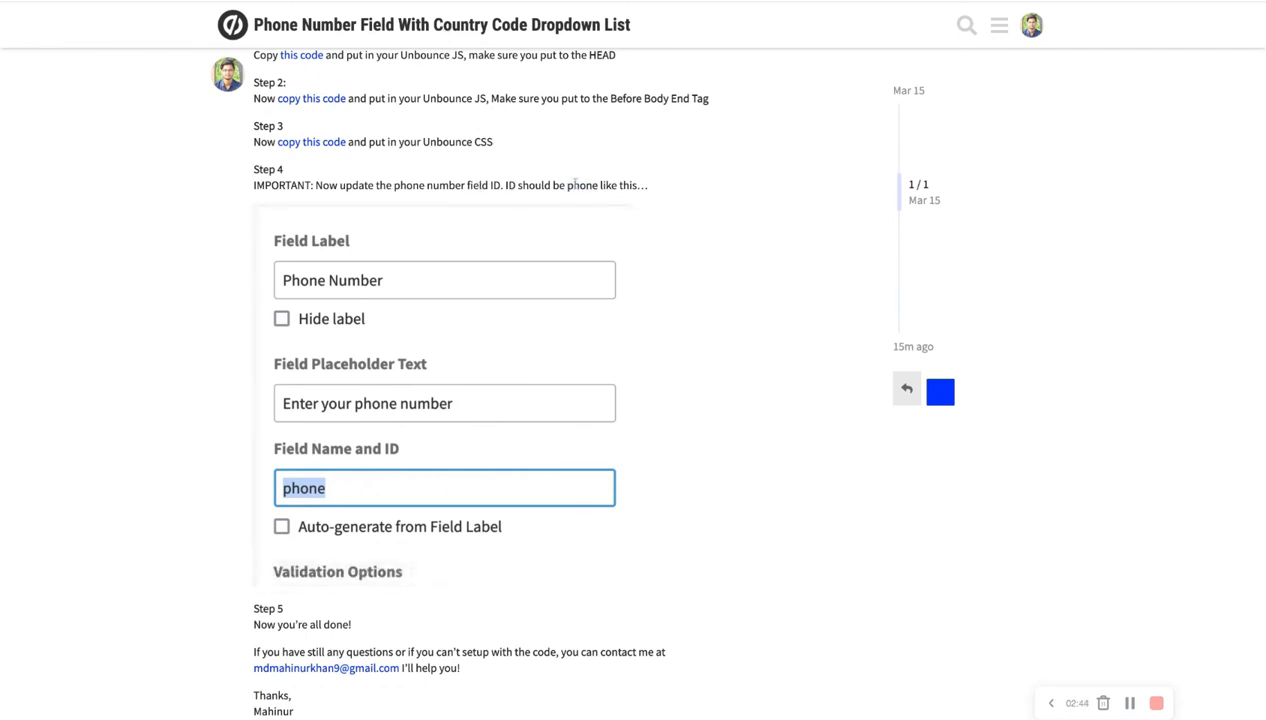
double_click(584, 184)
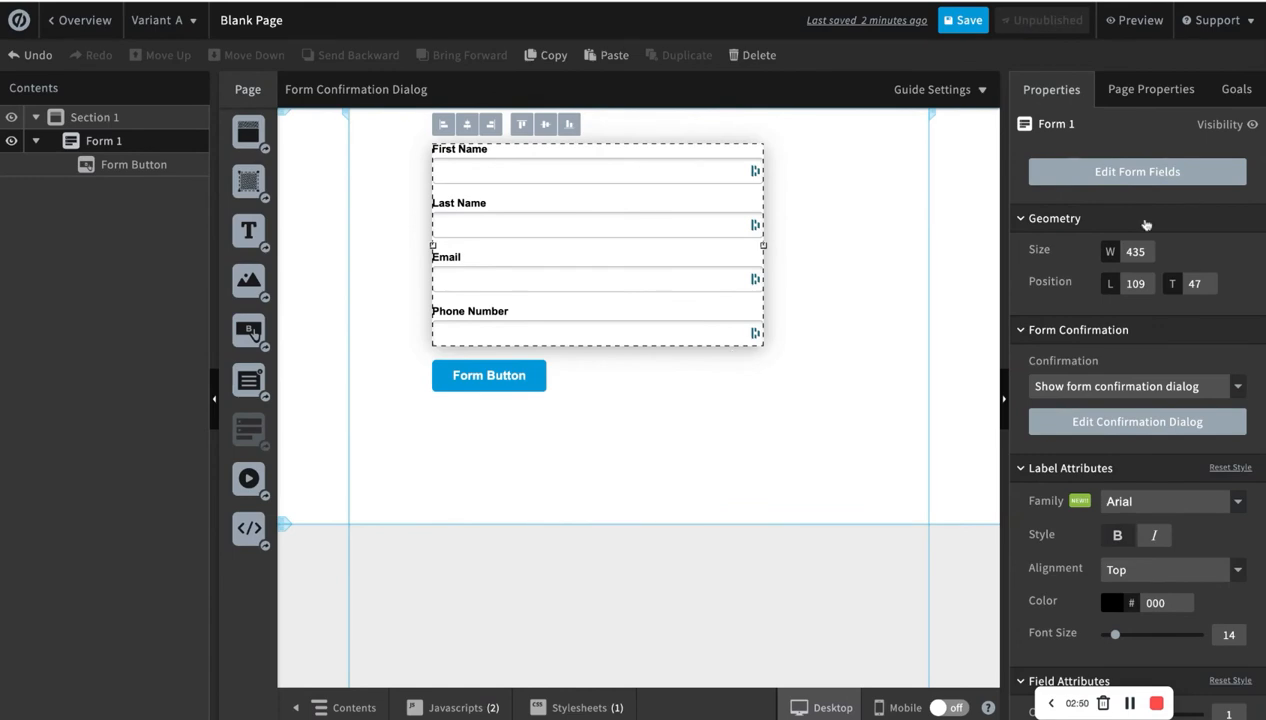
Step: Set the Phone Number field's name and ID to 'phone' in the form field editor
click(1136, 172)
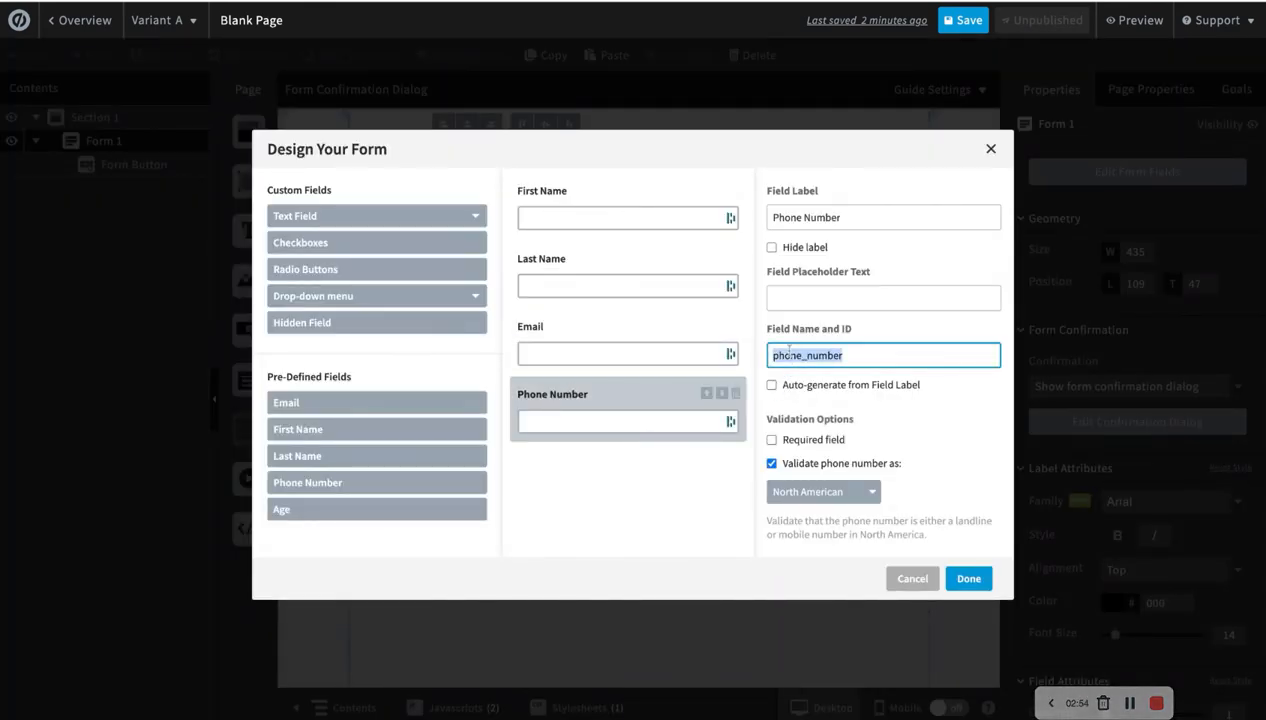
text(phone)
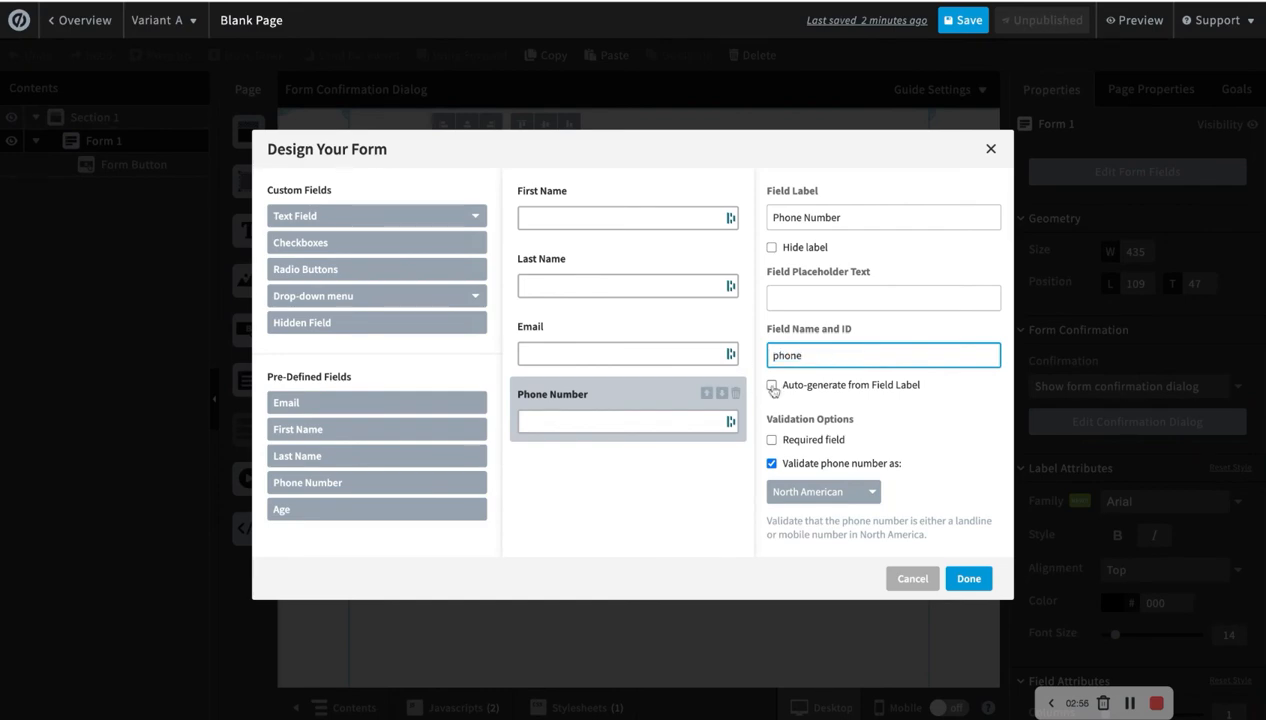
click(968, 578)
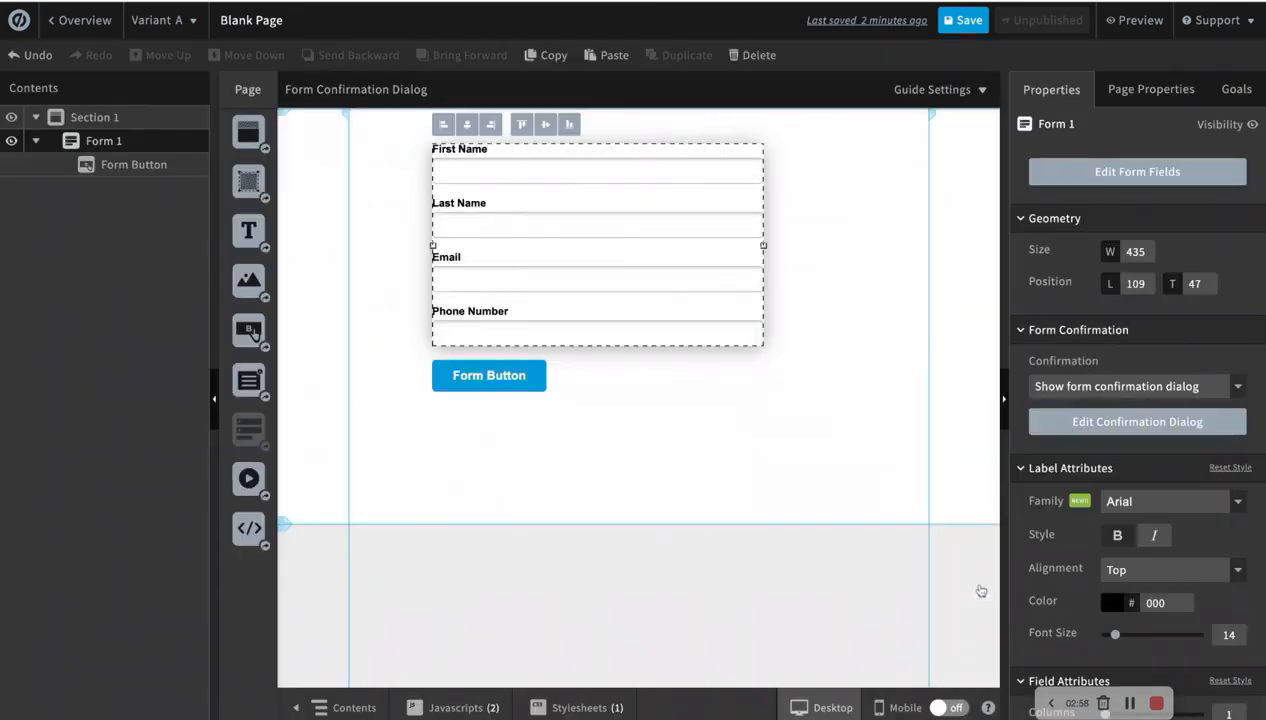
Step: Save the page and preview the phone field's flag country-code dropdown
click(962, 20)
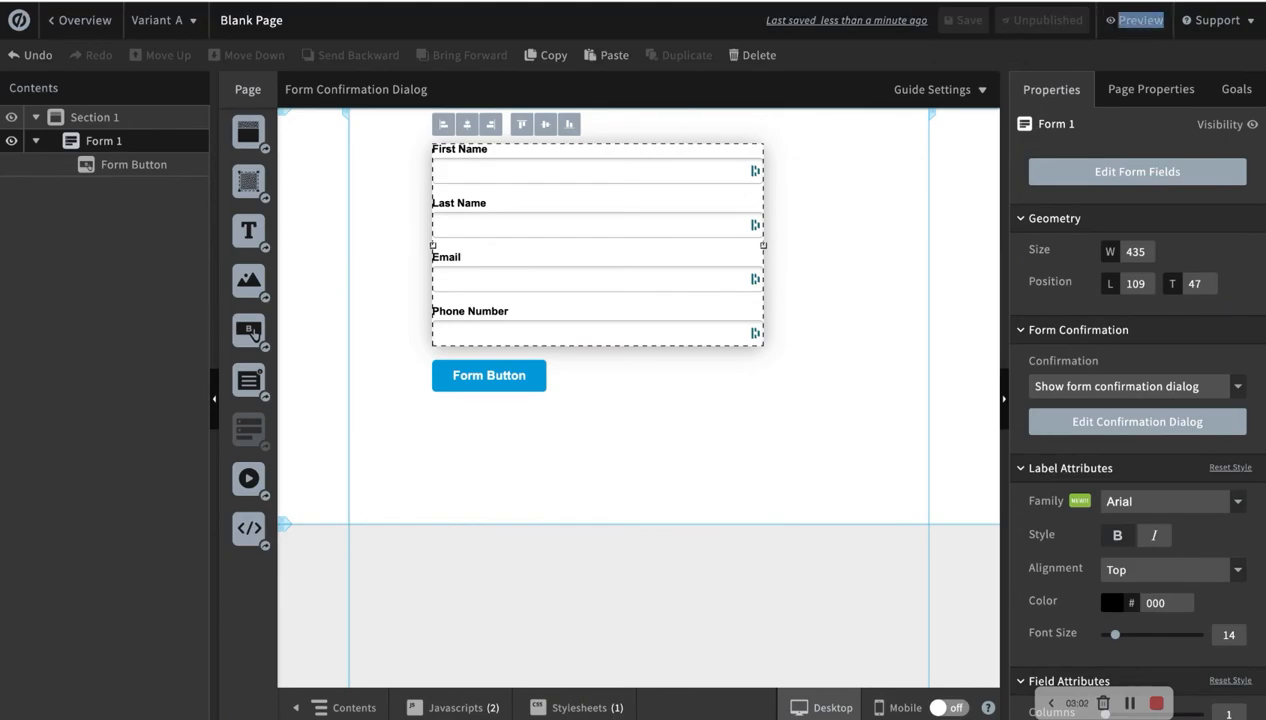
click(1140, 20)
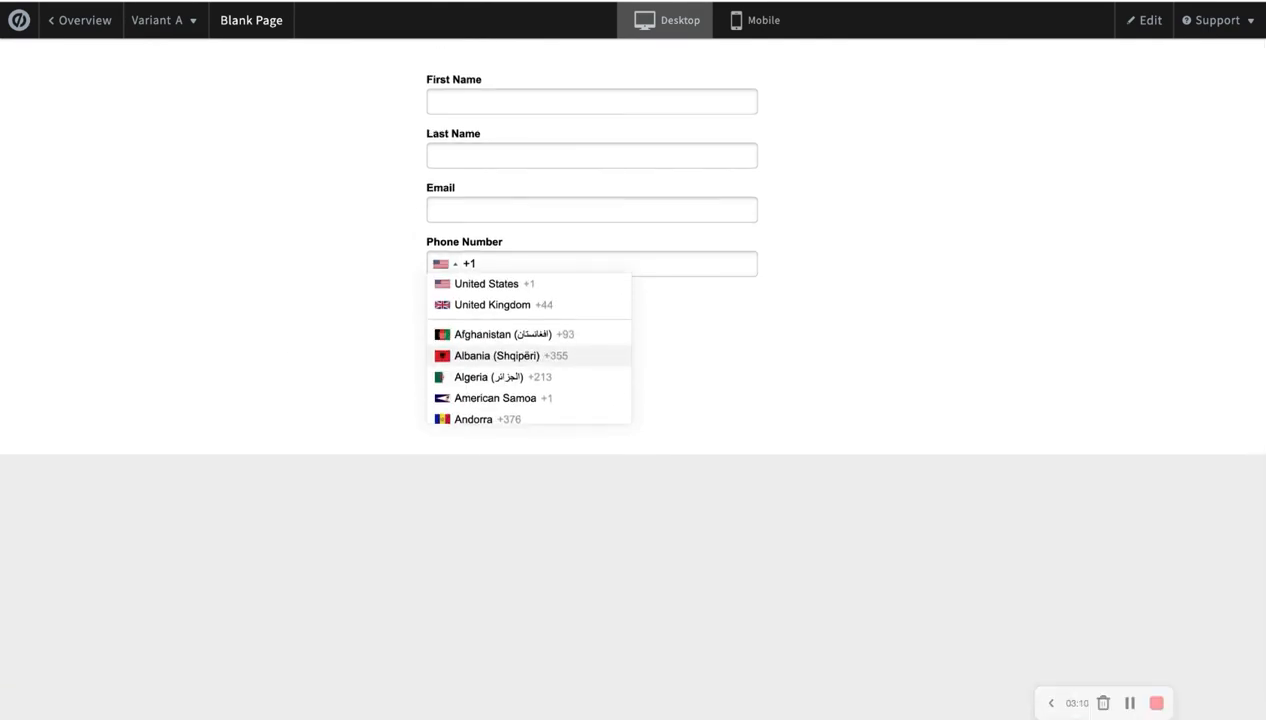
mouse_move(658, 50)
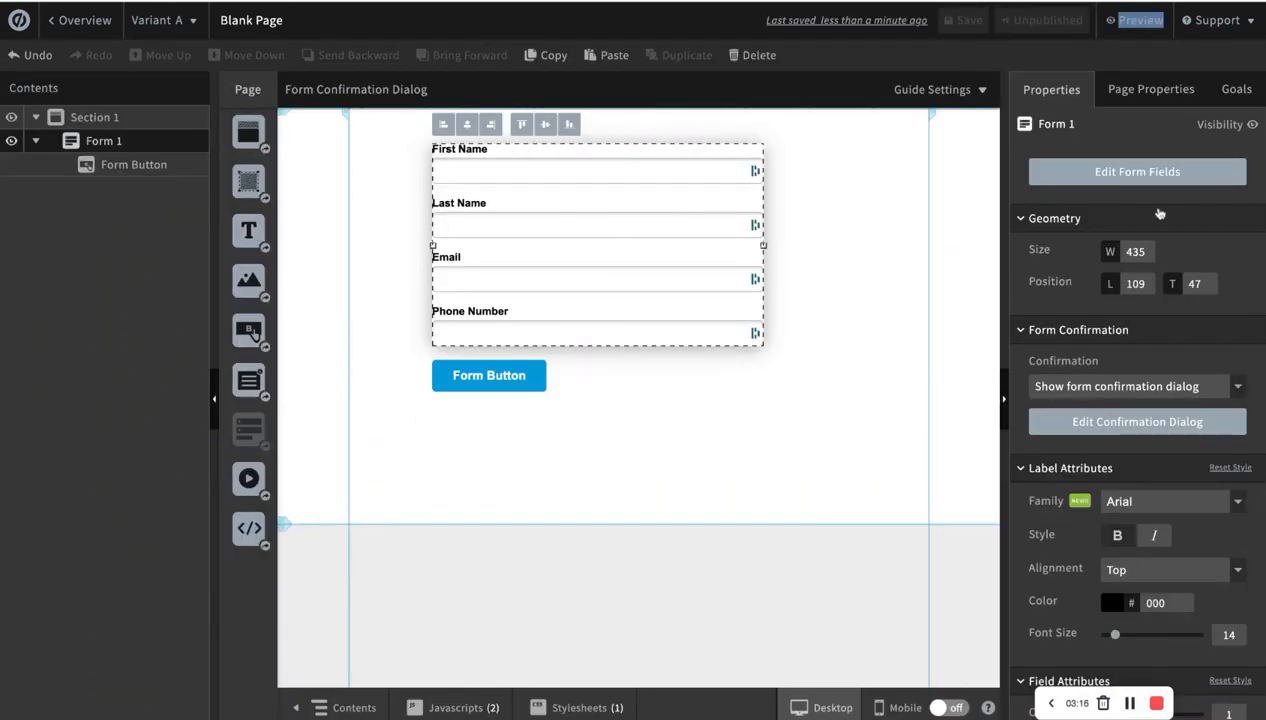
Step: Add a Drop-down menu field labelled 'Country' (ID country) below Phone Number and confirm with Done
click(1136, 172)
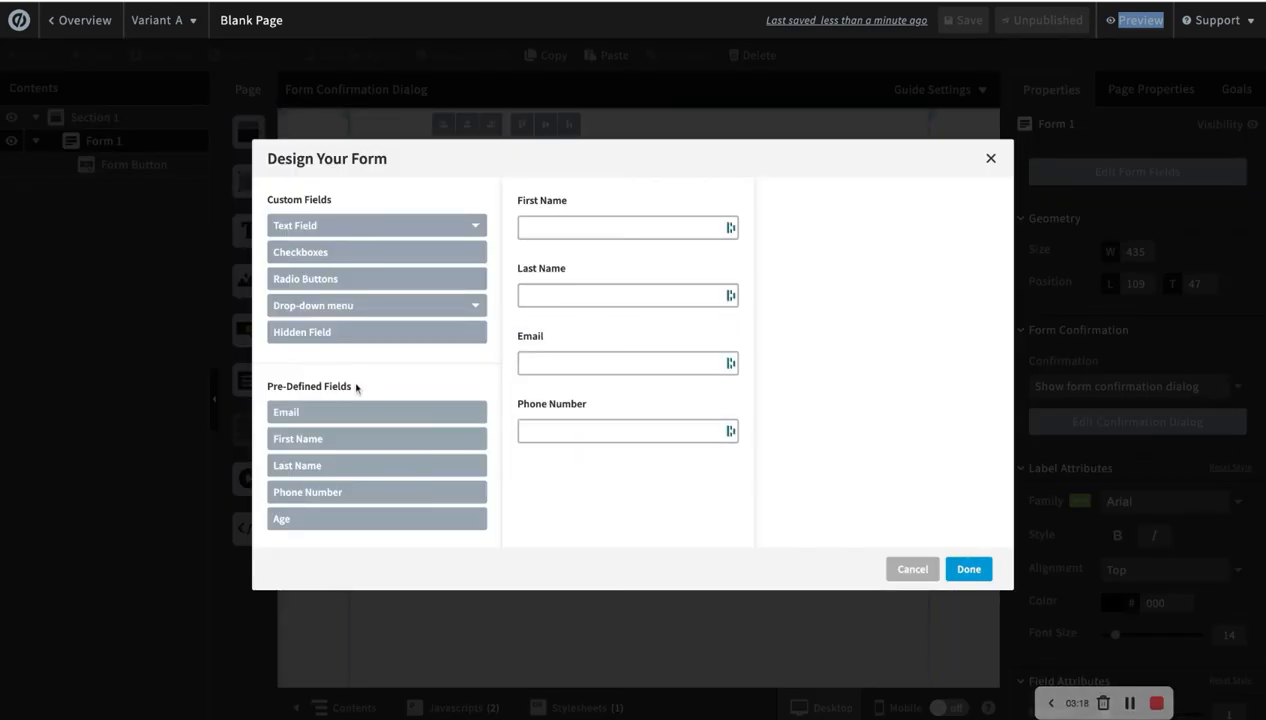
click(376, 304)
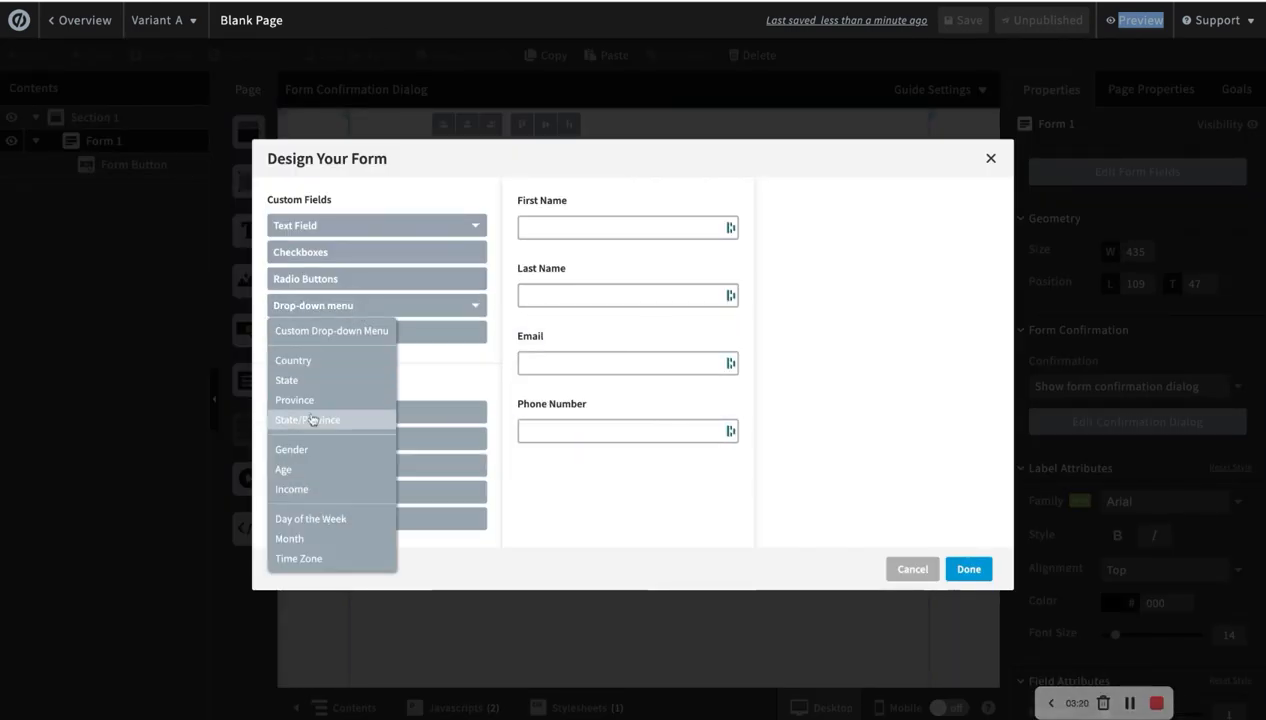
click(292, 360)
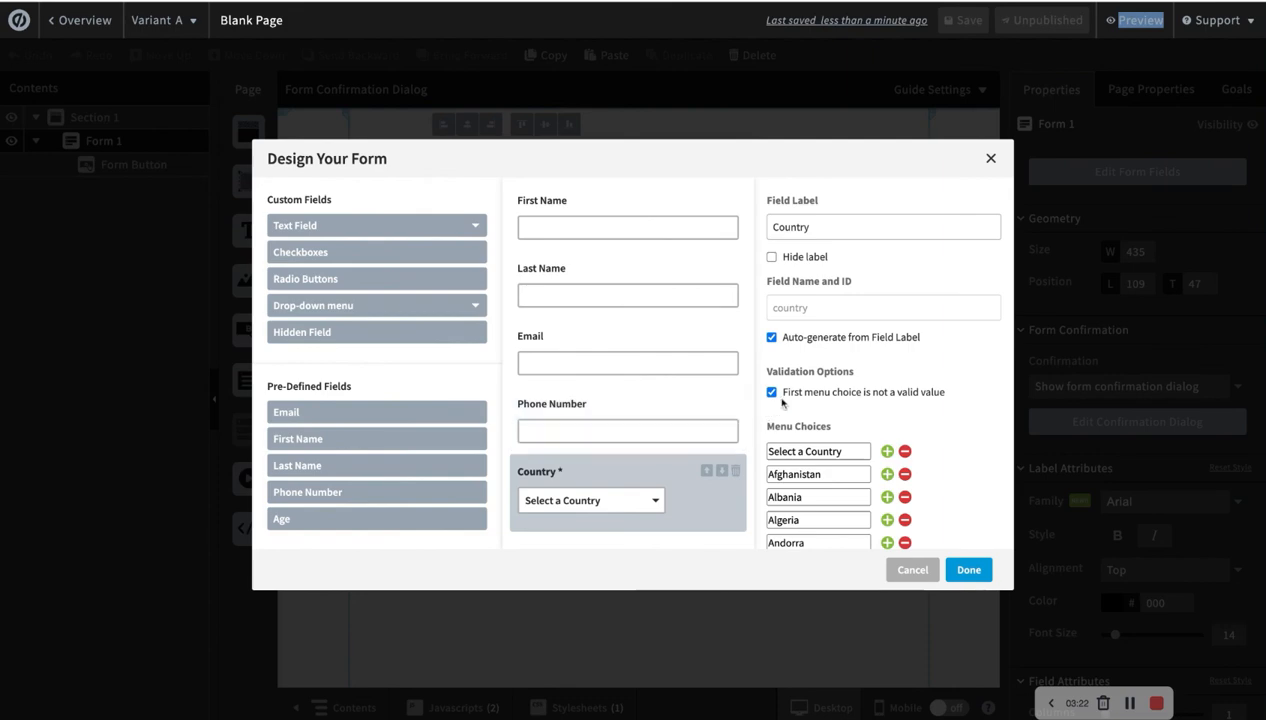
mouse_move(444, 358)
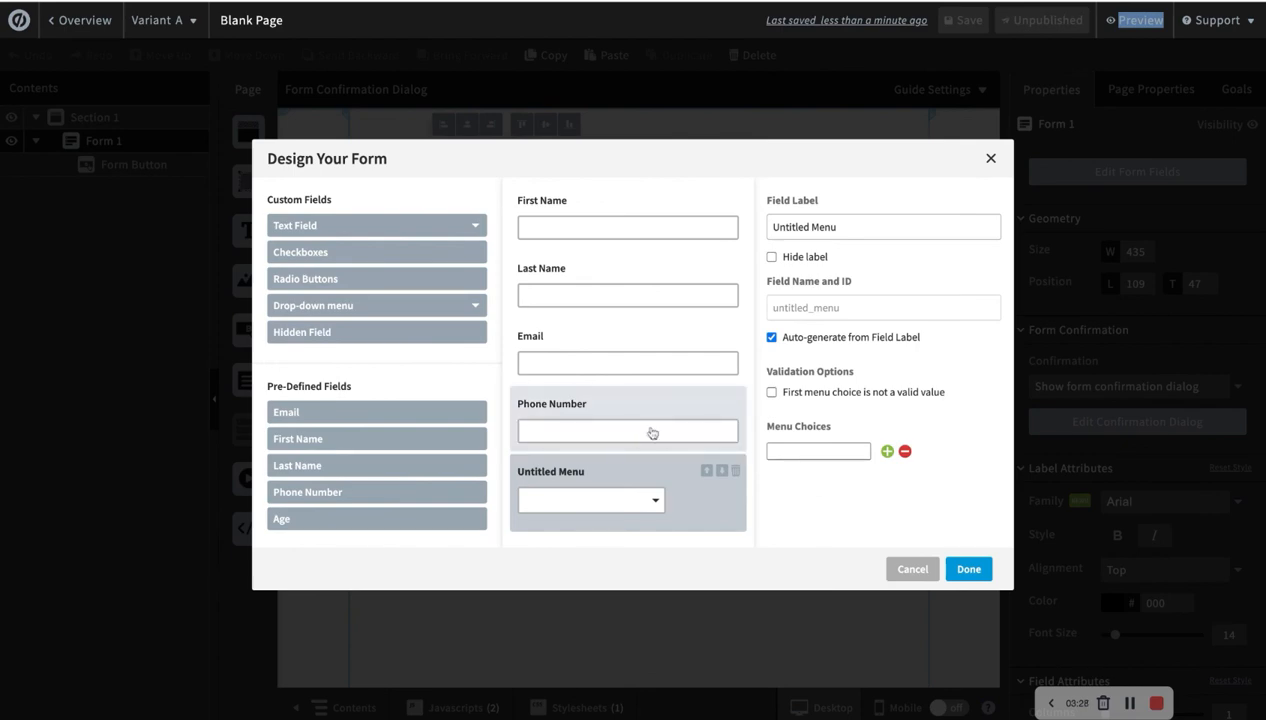
text(c)
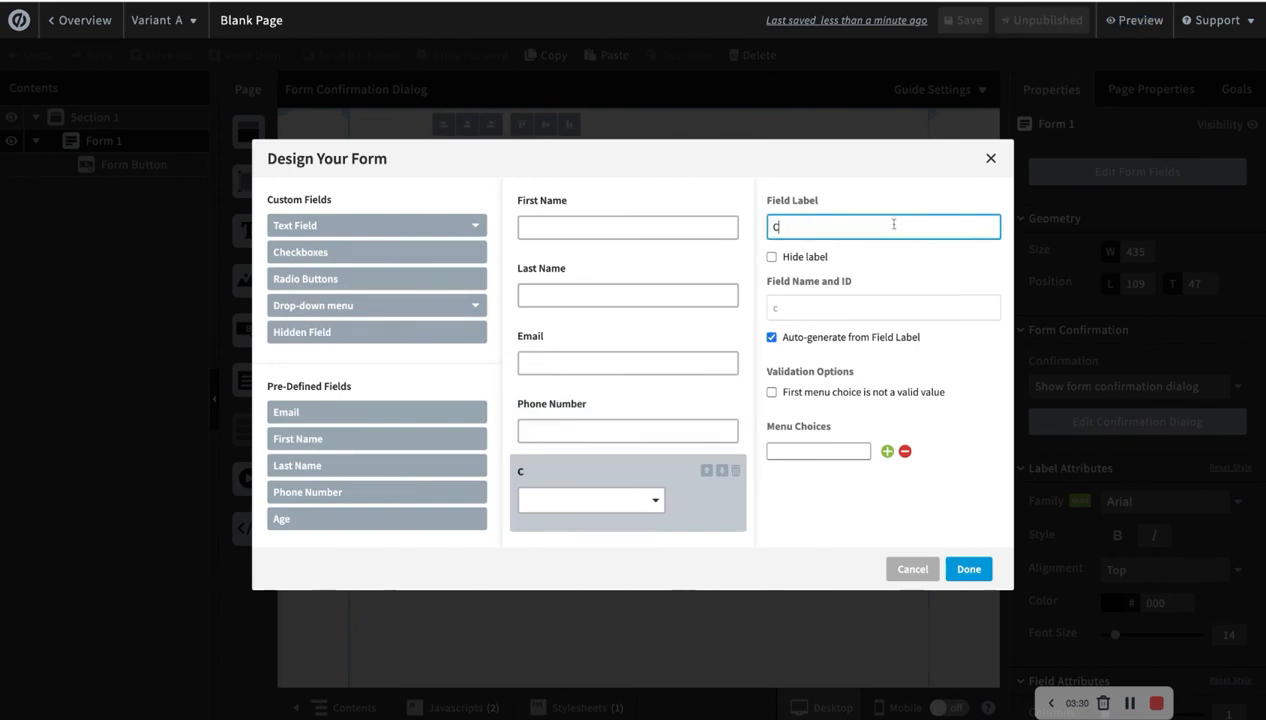
text(ountry)
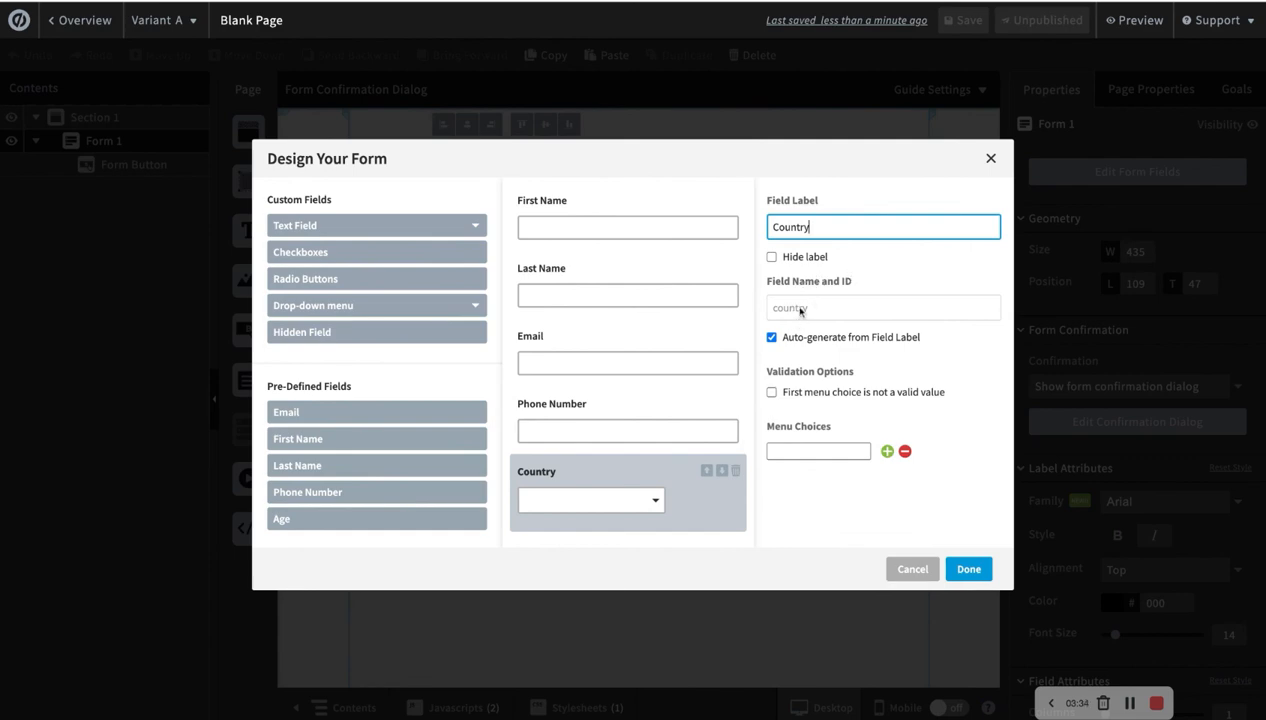
click(968, 568)
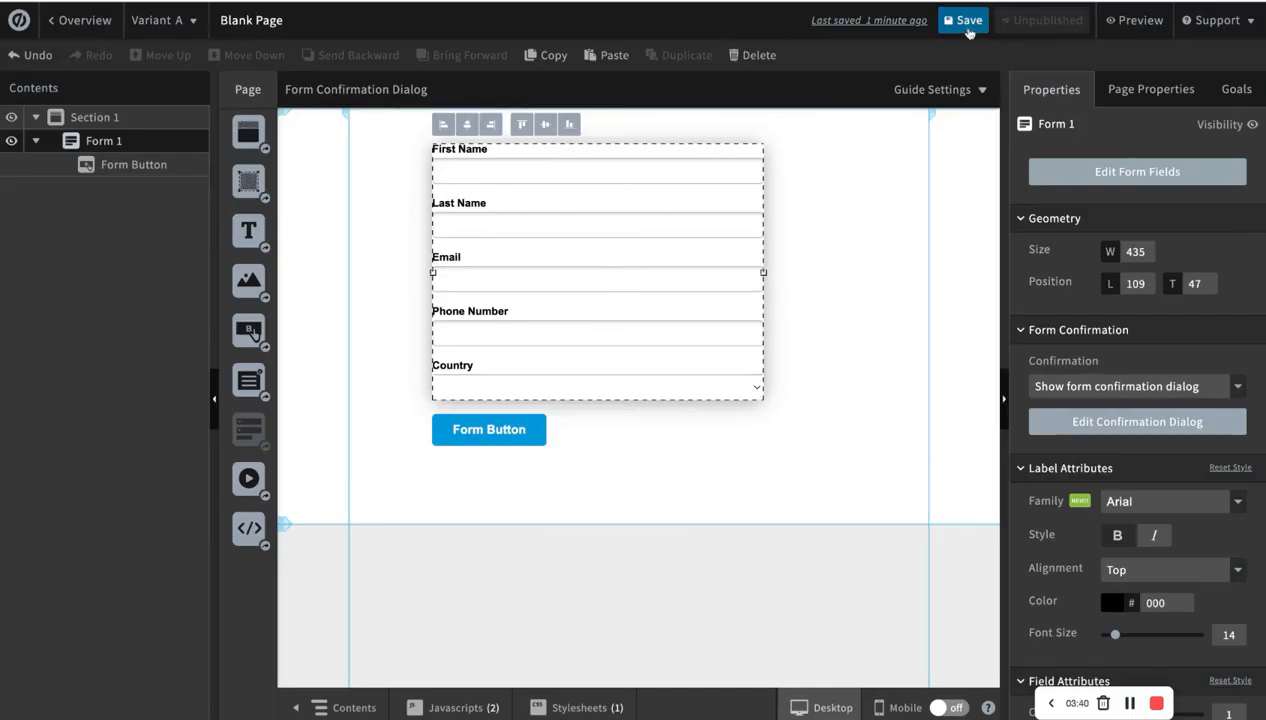
Step: Save and preview the page, choosing Turkey (+90) then Puerto Rico (+1) to see the phone flag and code update
click(964, 20)
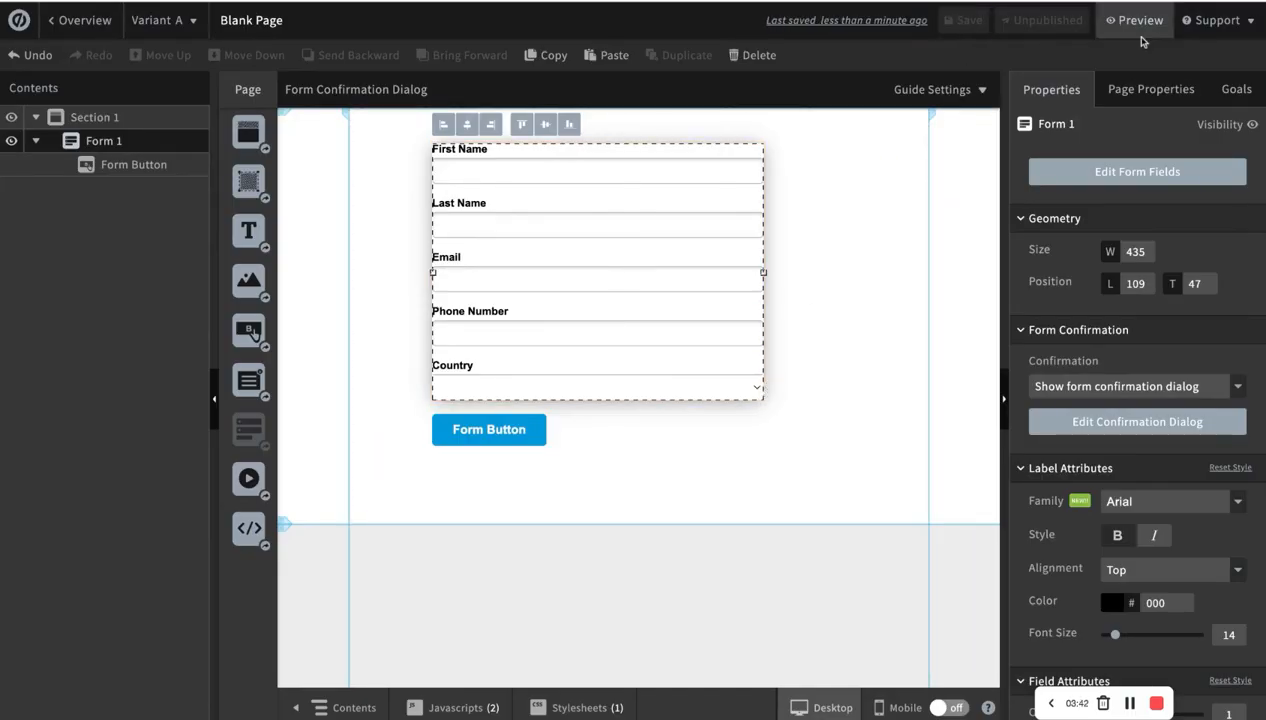
click(1140, 20)
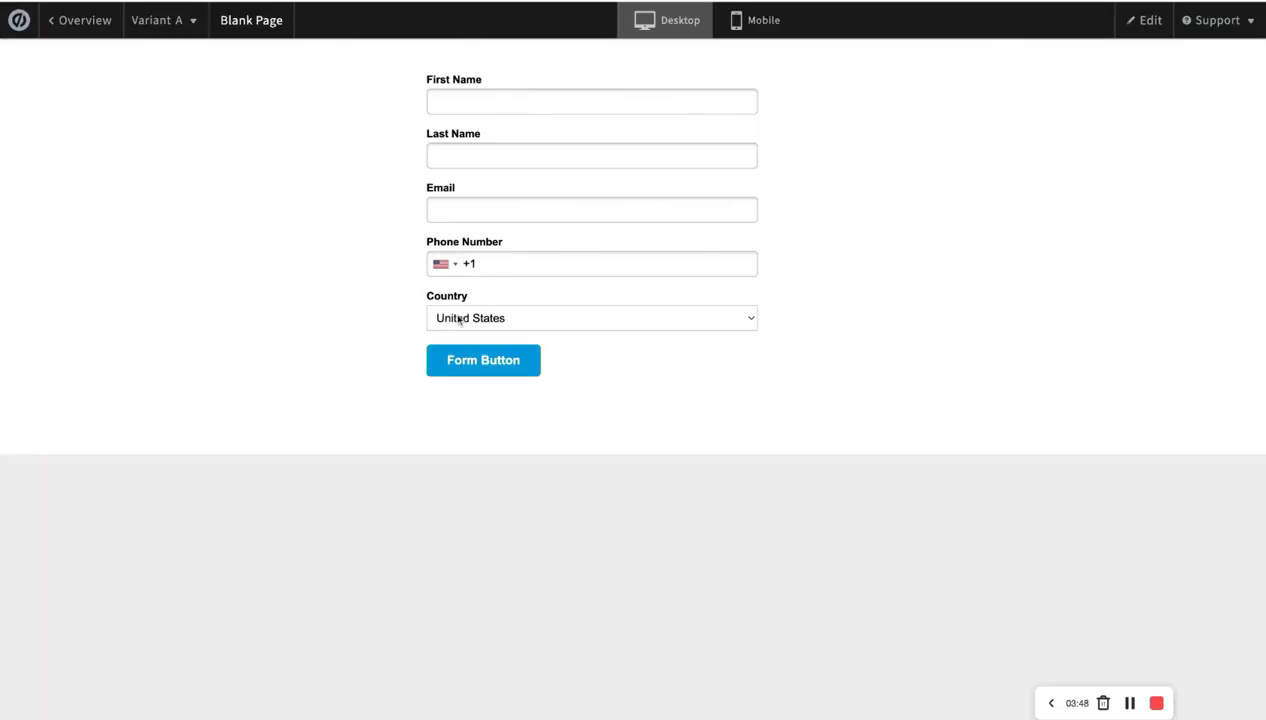
click(592, 318)
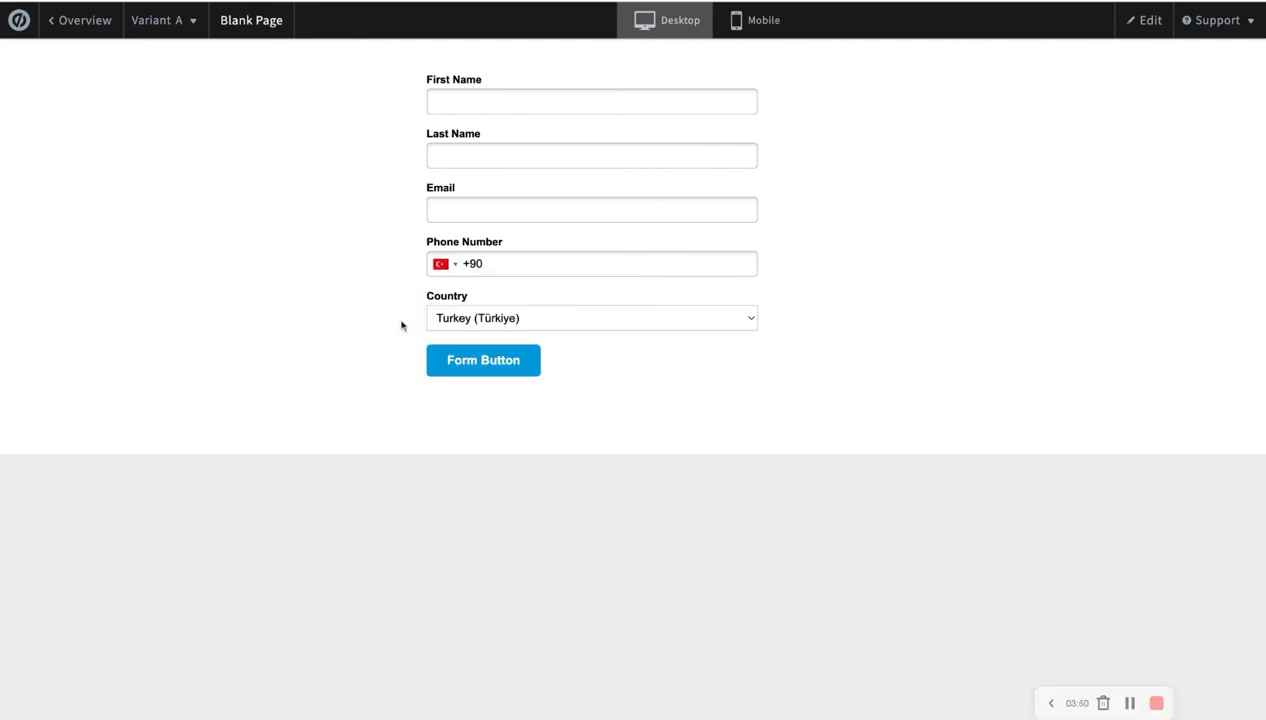
mouse_move(468, 318)
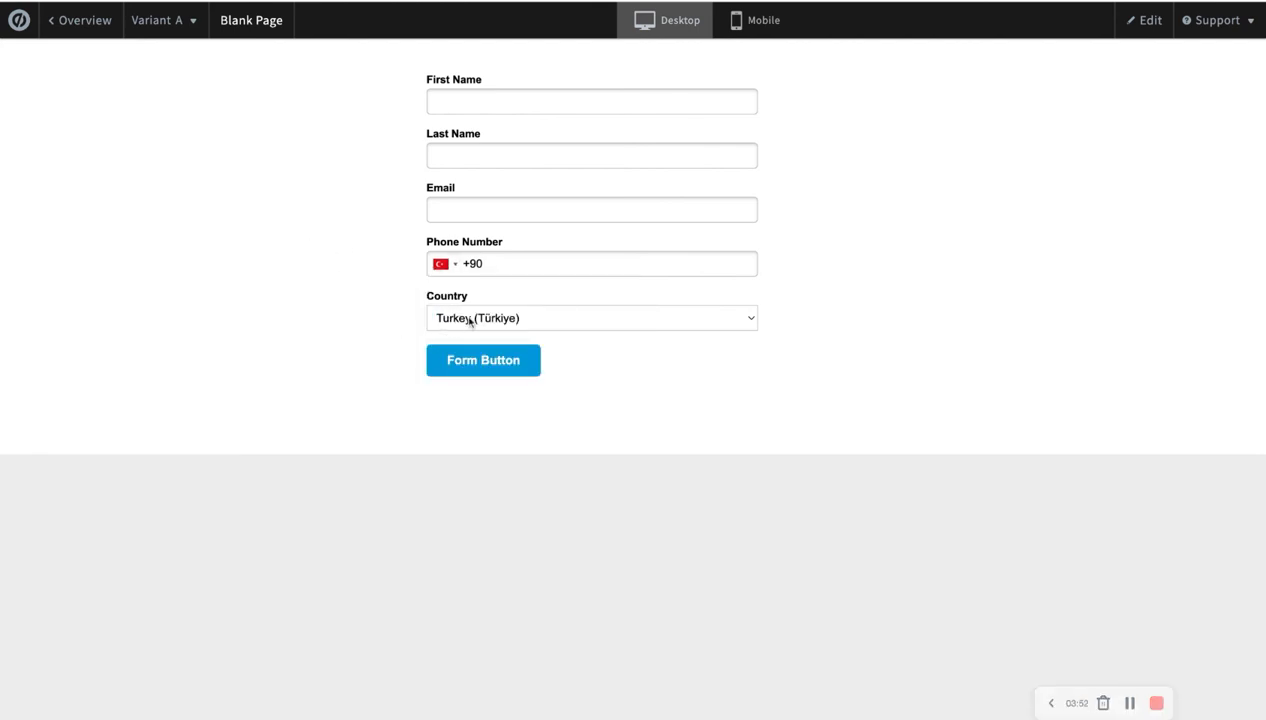
click(592, 318)
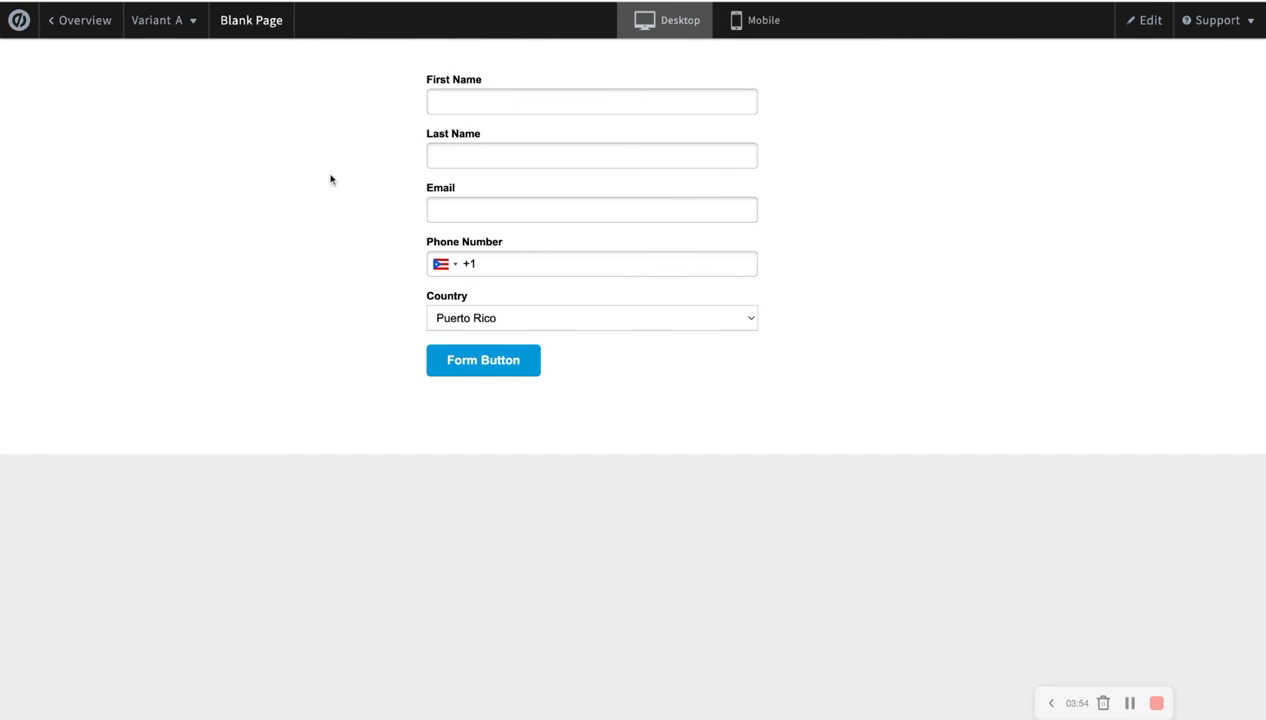
mouse_move(330, 280)
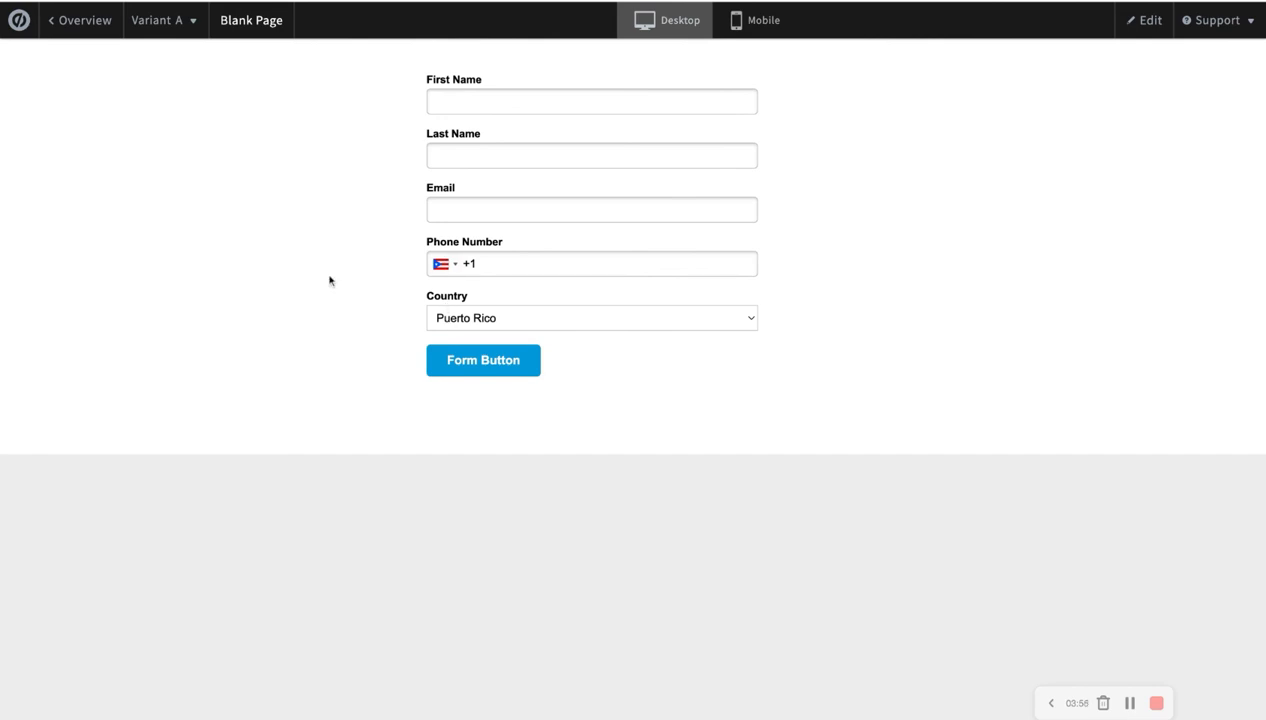